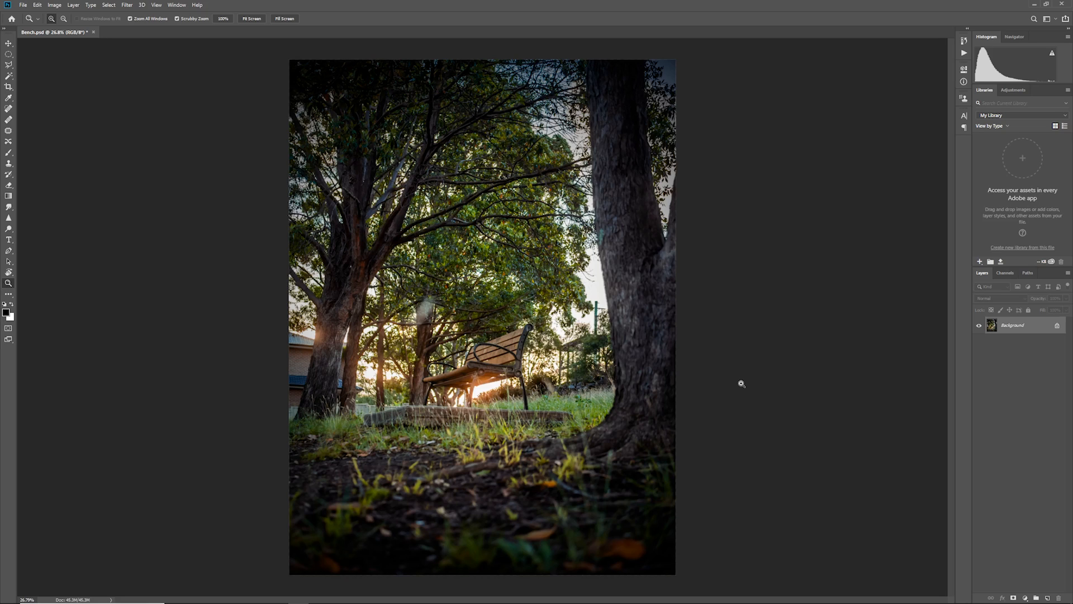
pyautogui.moveTo(728, 383)
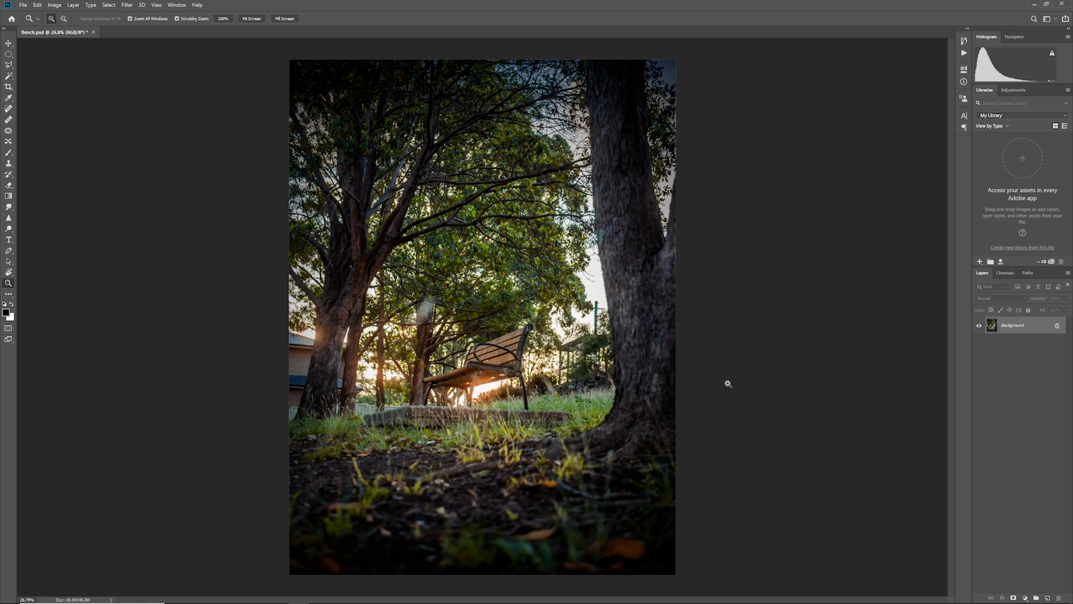
# Add a Gradient Map adjustment layer above the Background from the Layers panel.
pyautogui.click(89, 8)
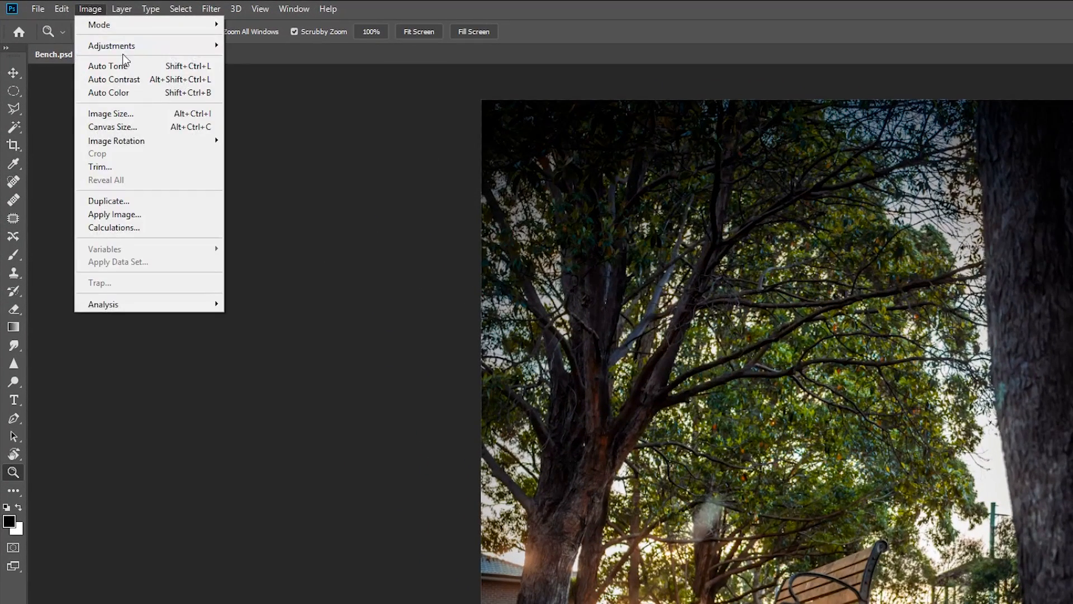
pyautogui.click(112, 44)
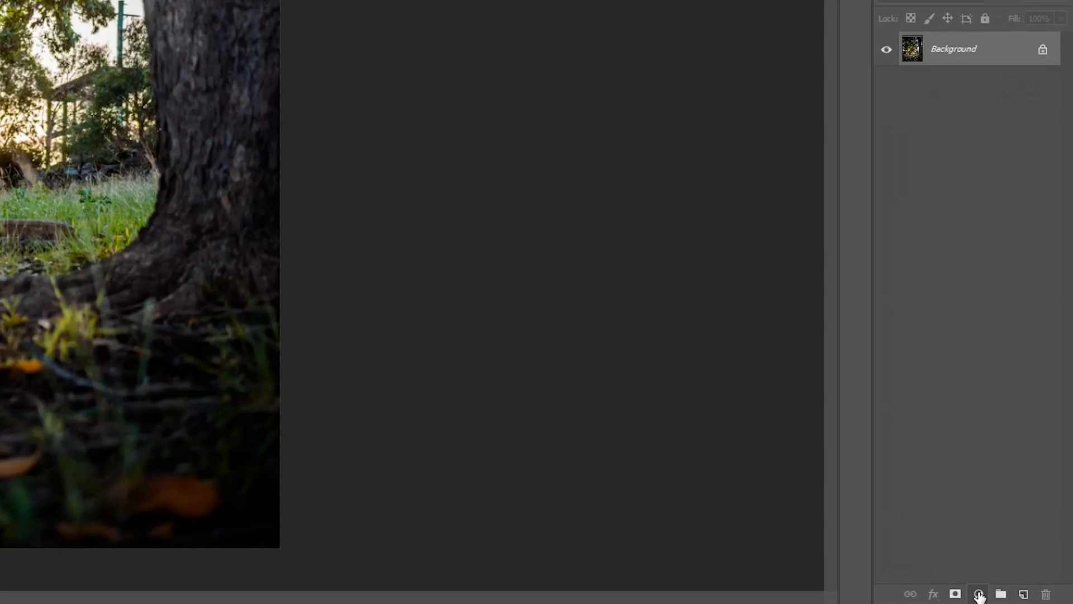
pyautogui.moveTo(1011, 19)
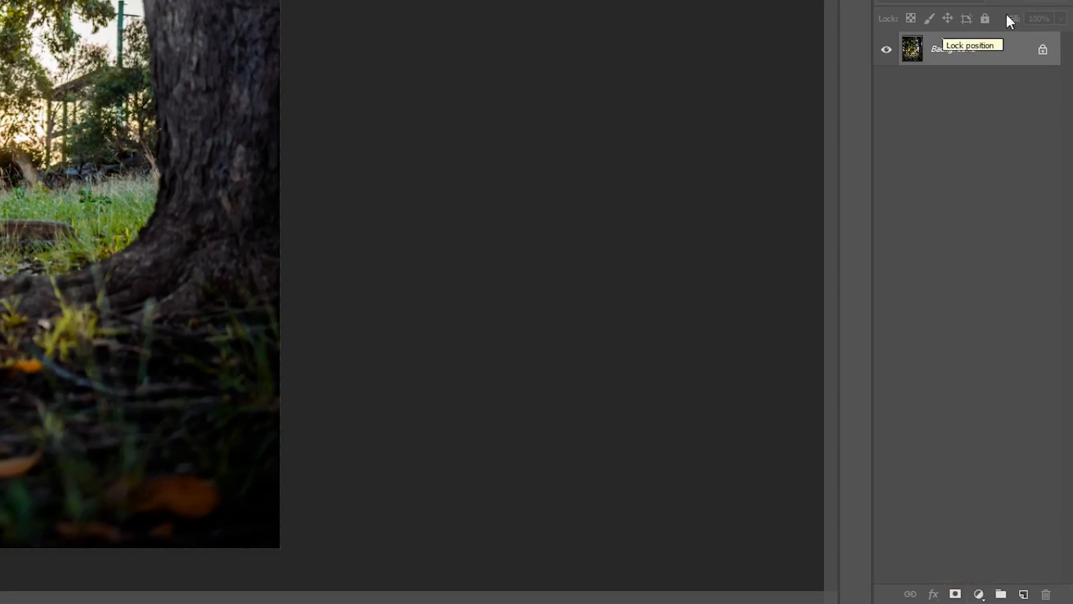
pyautogui.click(979, 592)
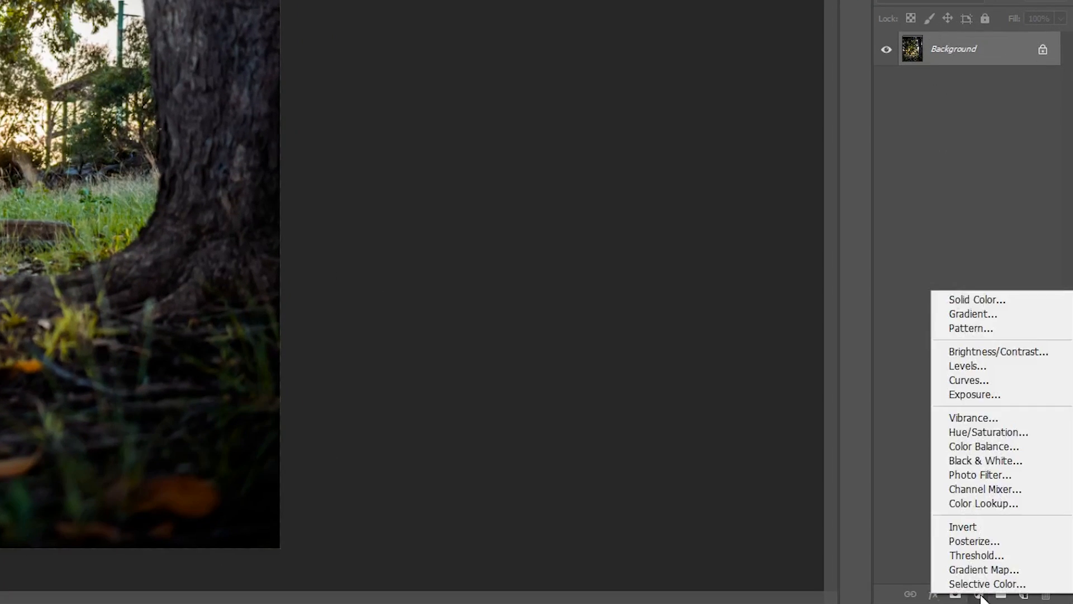
pyautogui.moveTo(984, 569)
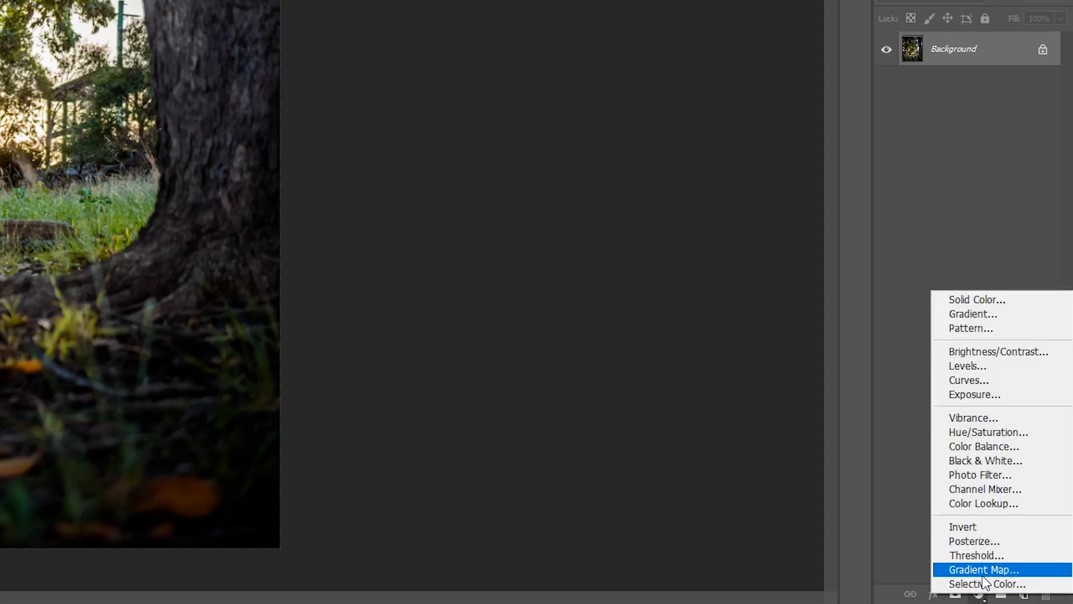
pyautogui.click(984, 569)
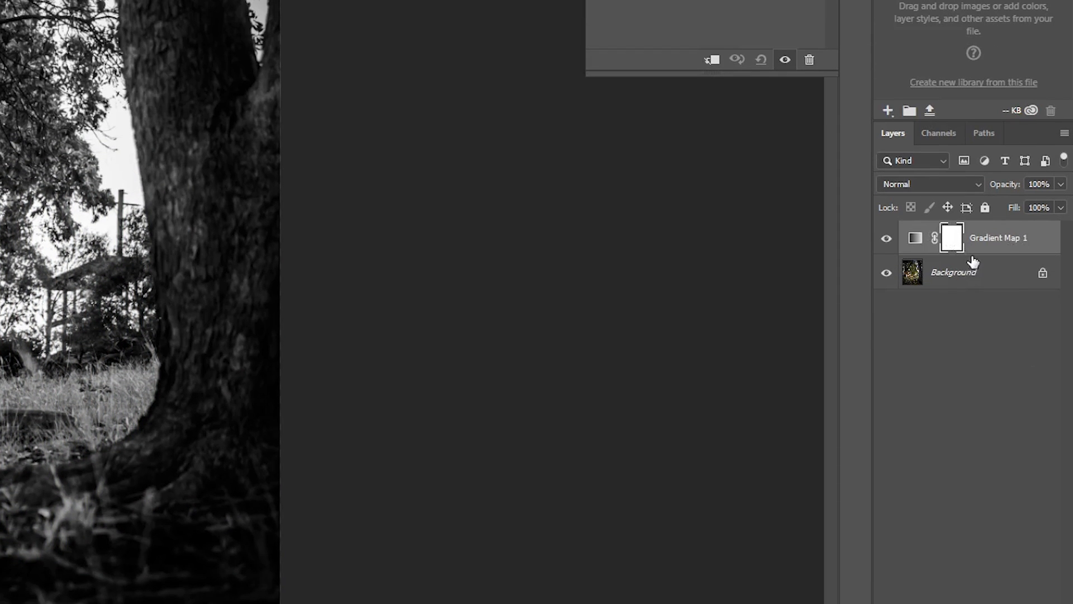
pyautogui.moveTo(943, 274)
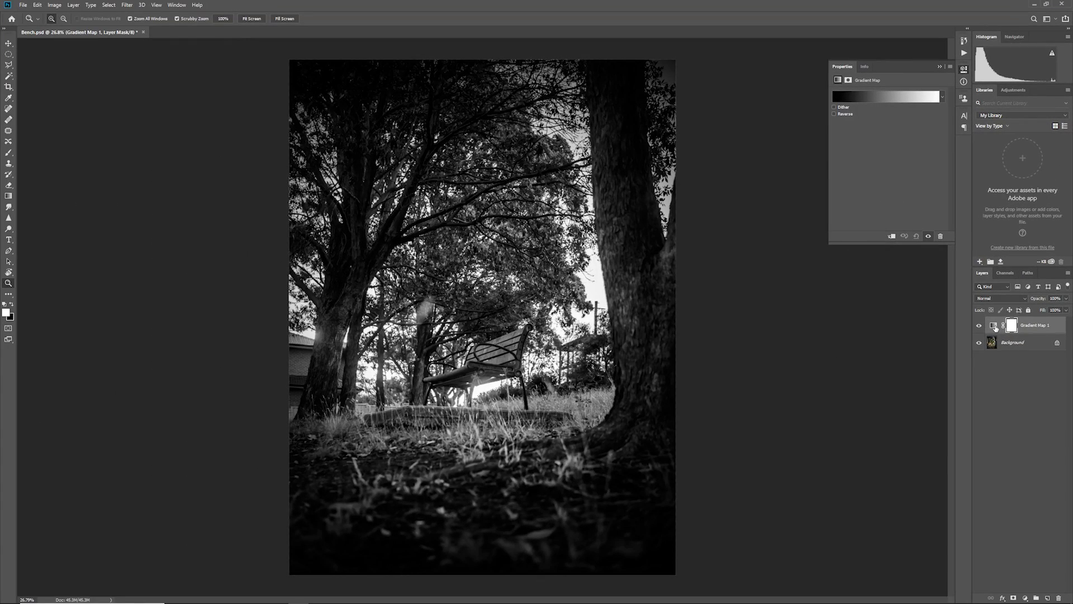
pyautogui.click(979, 325)
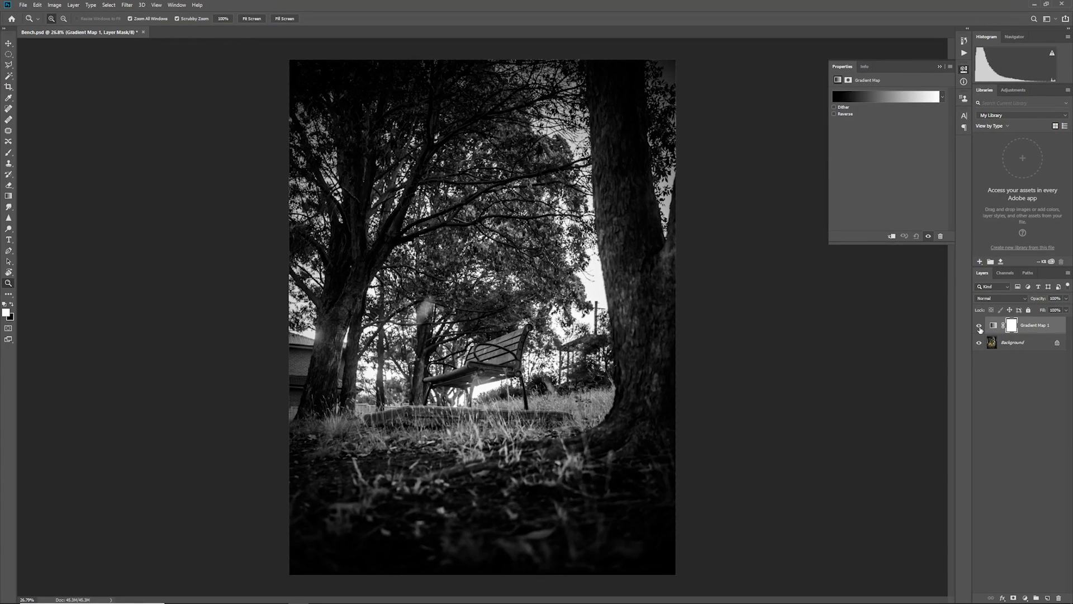
pyautogui.click(979, 326)
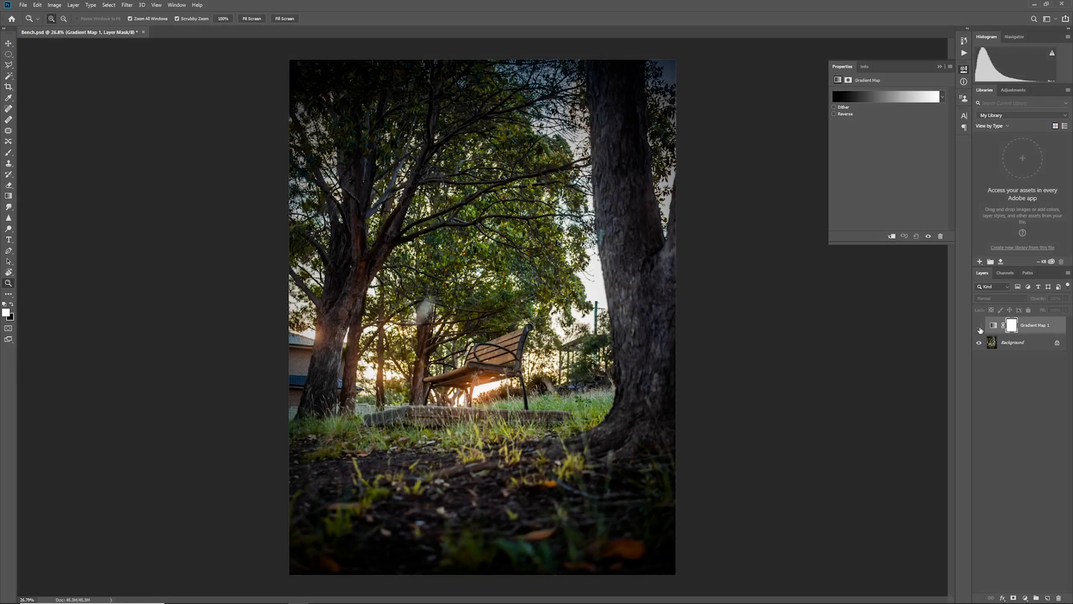
pyautogui.click(979, 325)
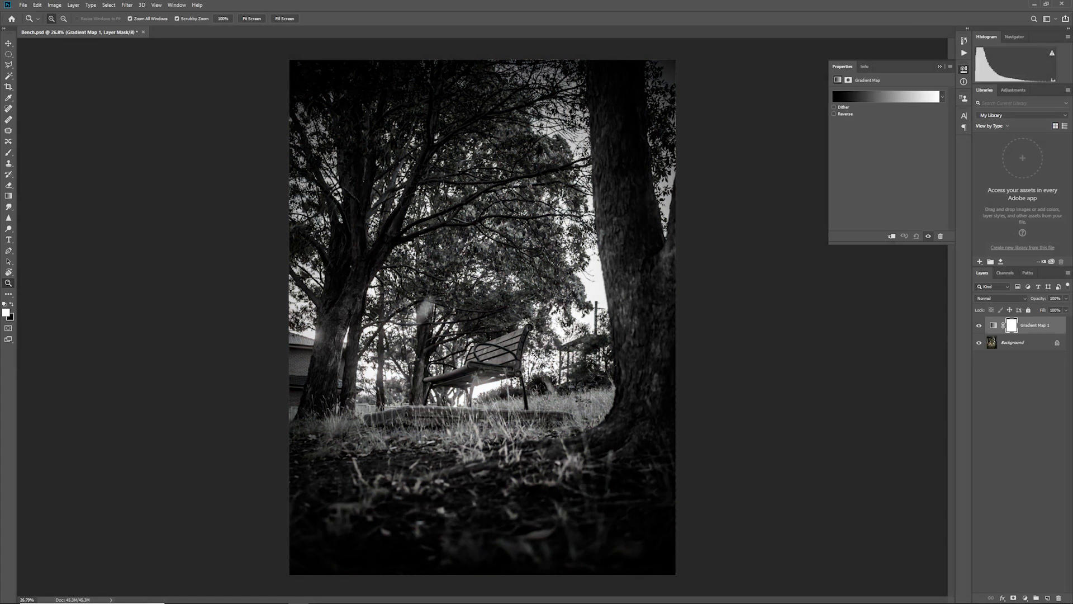
pyautogui.moveTo(17, 306)
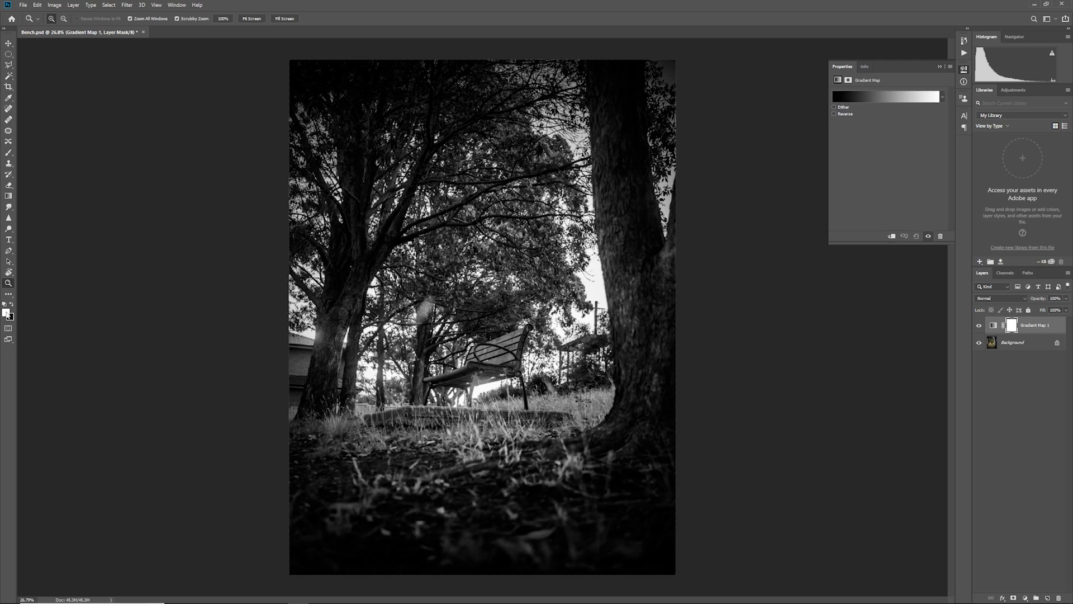
pyautogui.moveTo(492, 303)
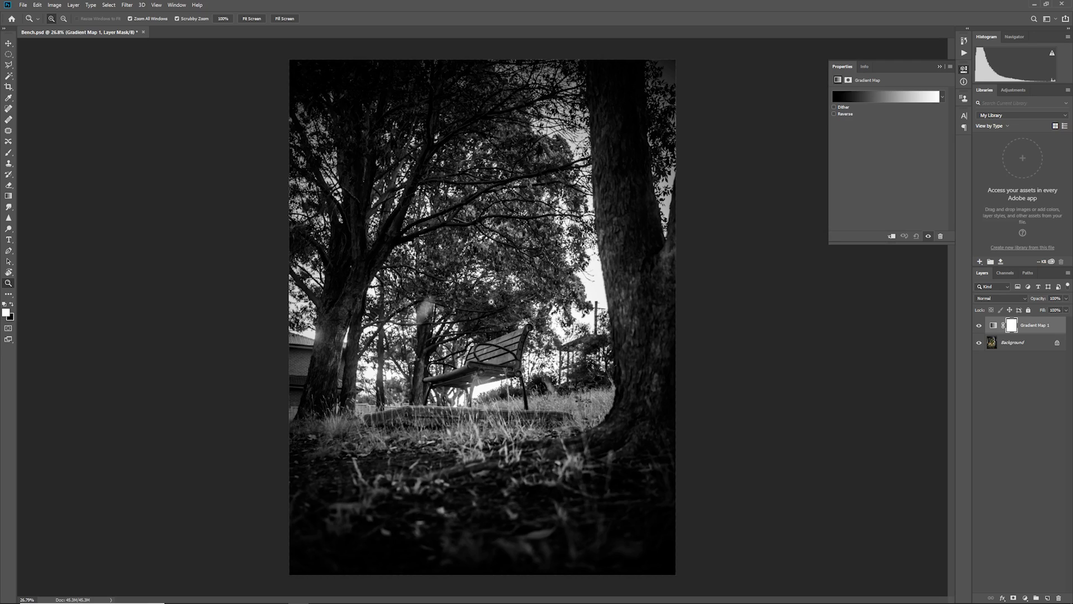
pyautogui.moveTo(448, 299)
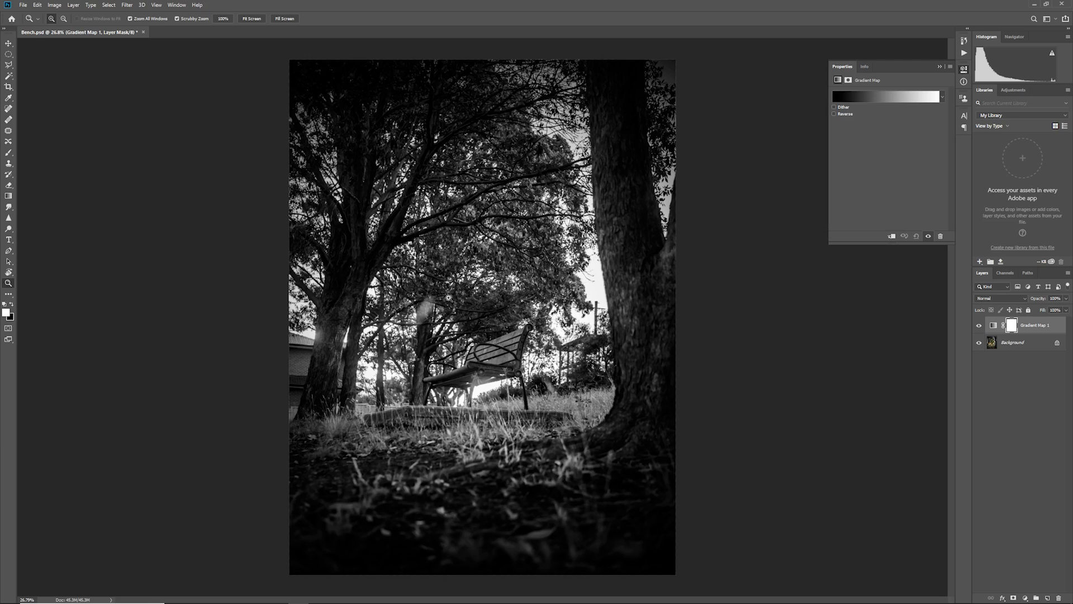
pyautogui.moveTo(900, 132)
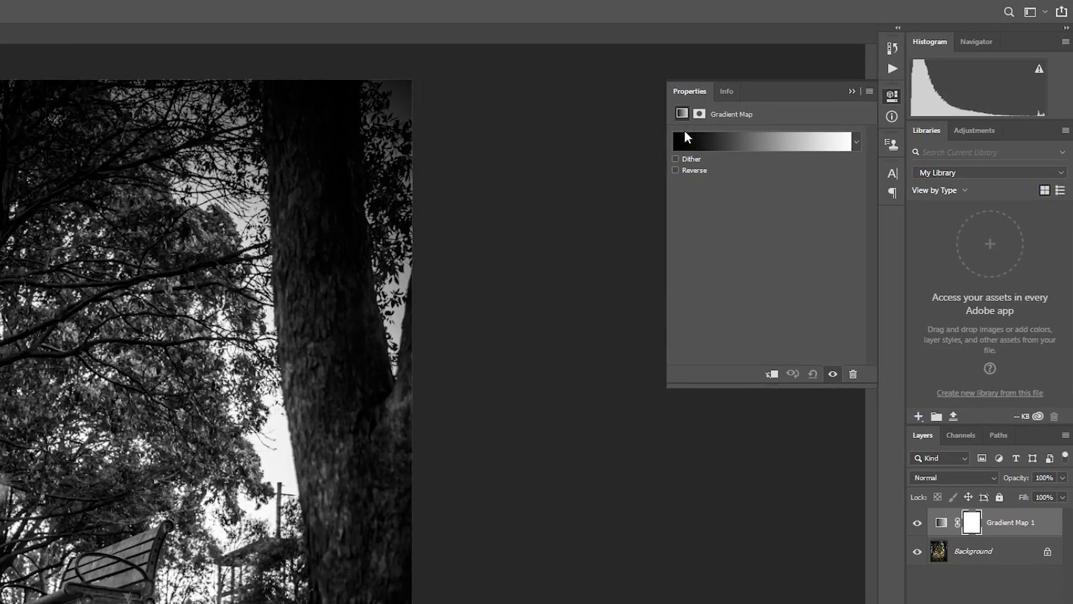
pyautogui.moveTo(731, 147)
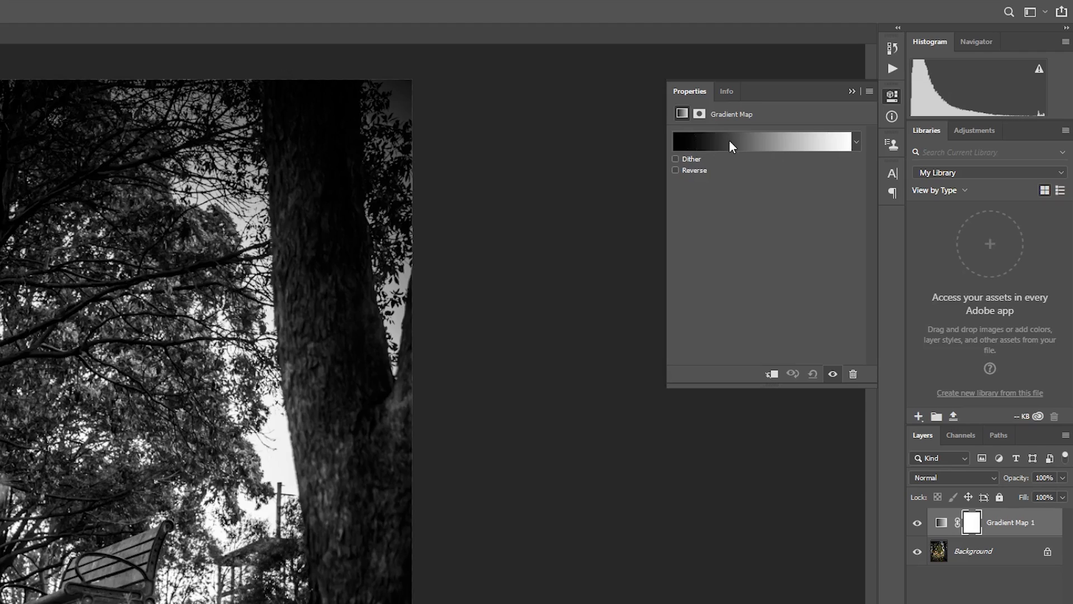
pyautogui.moveTo(836, 132)
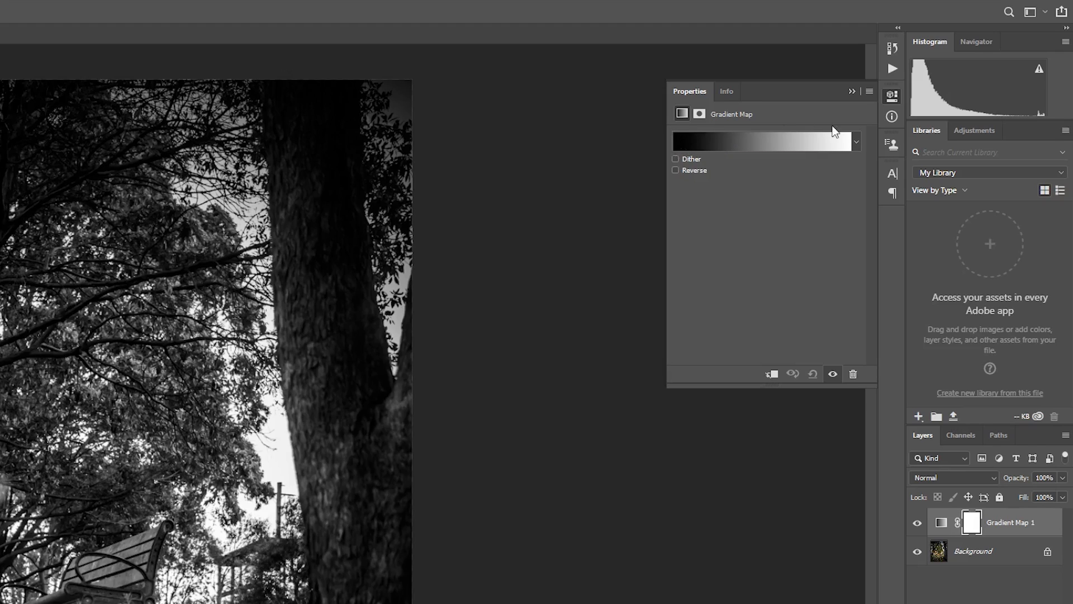
pyautogui.moveTo(849, 172)
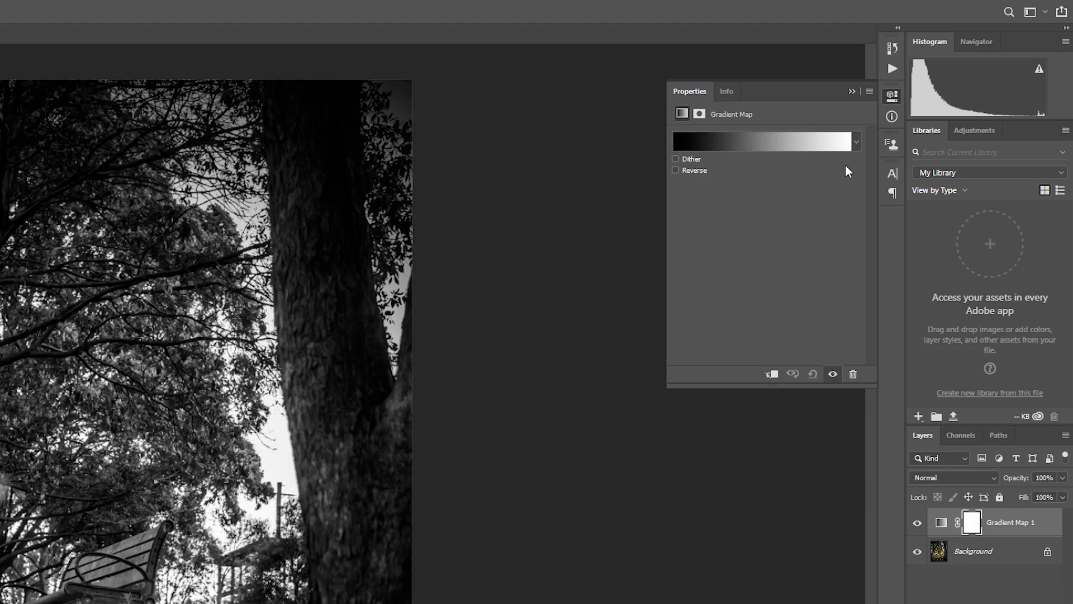
pyautogui.moveTo(851, 157)
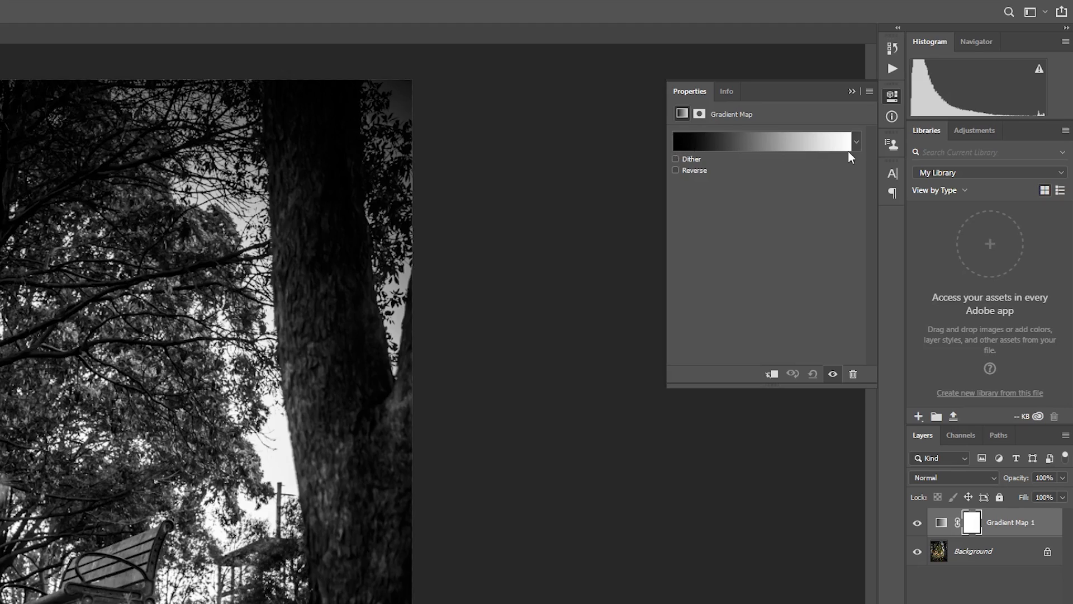
pyautogui.moveTo(873, 266)
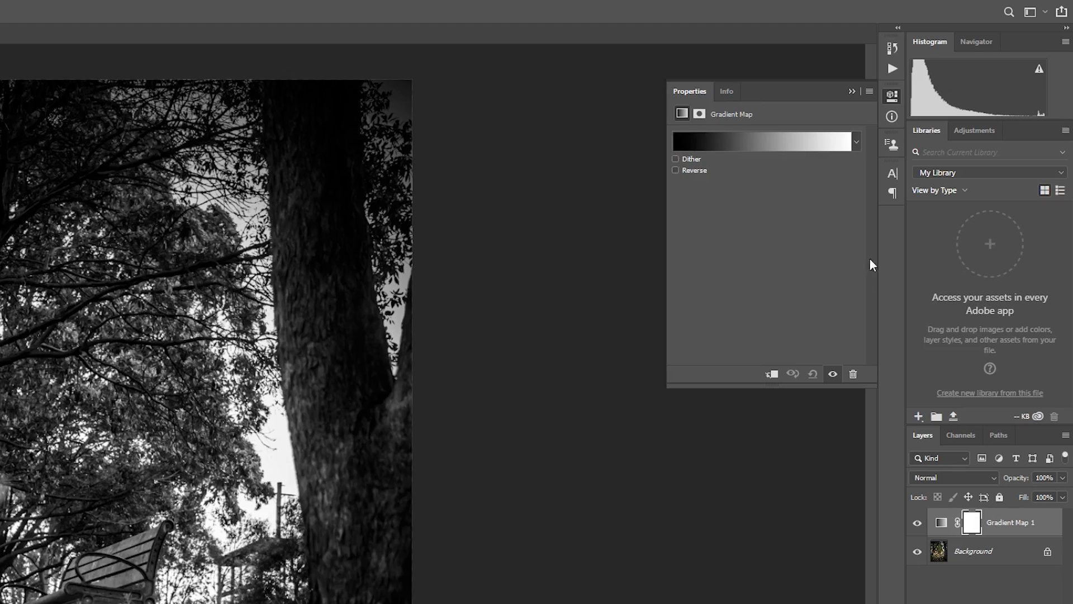
pyautogui.moveTo(648, 151)
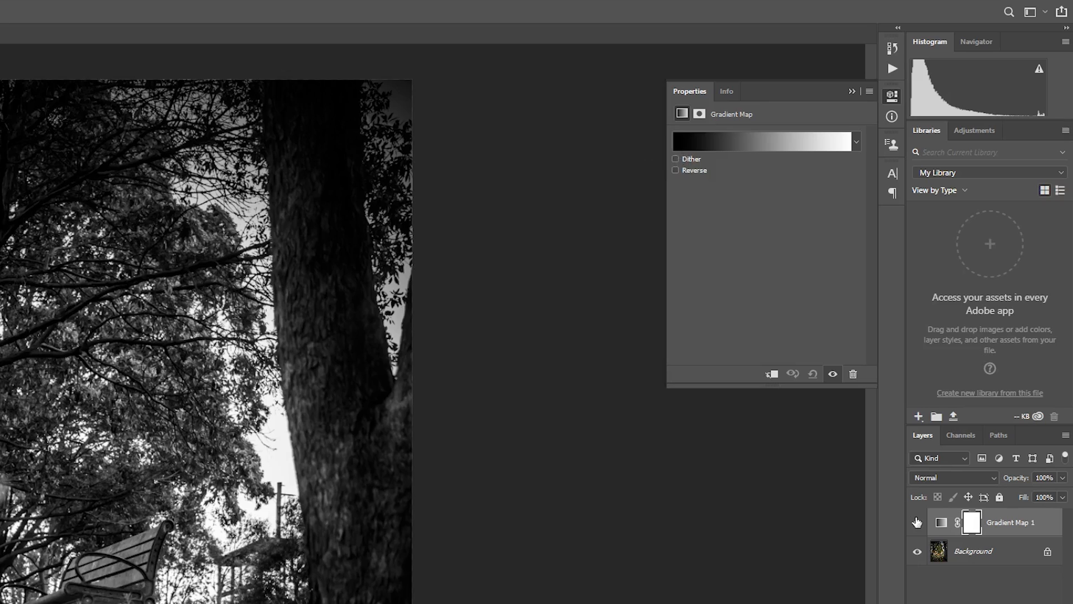
# Hide the Gradient Map 1 layer to compare against the photo's original colours.
pyautogui.click(917, 522)
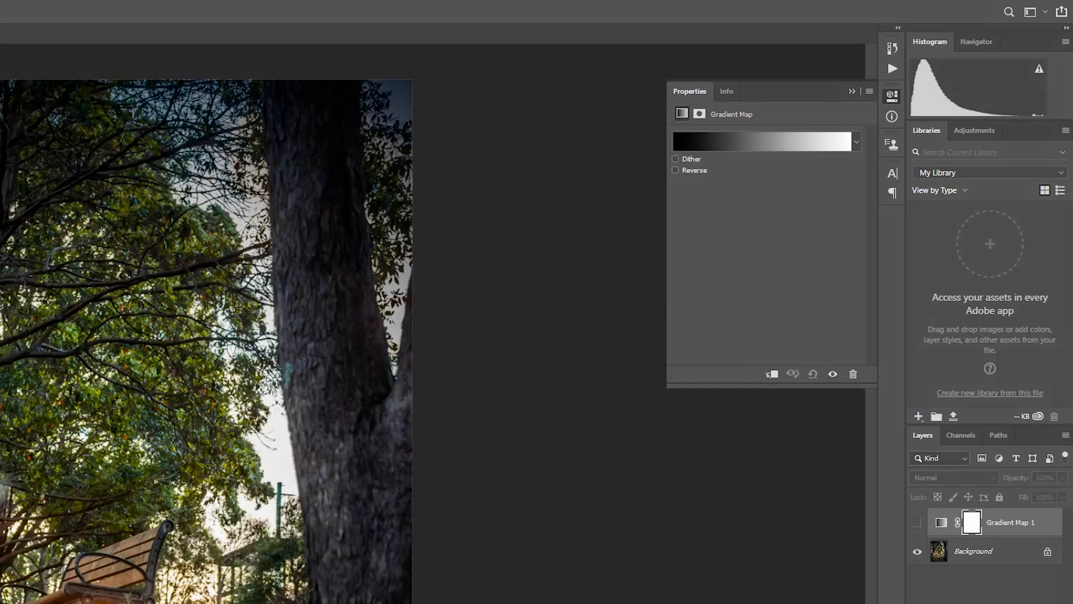
pyautogui.moveTo(848, 156)
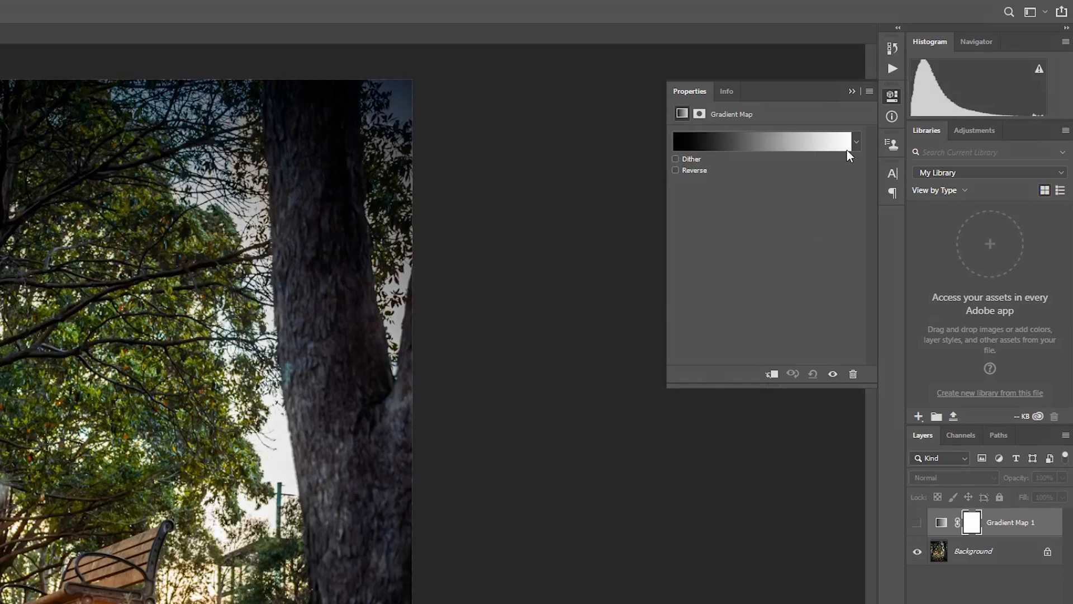
pyautogui.moveTo(676, 148)
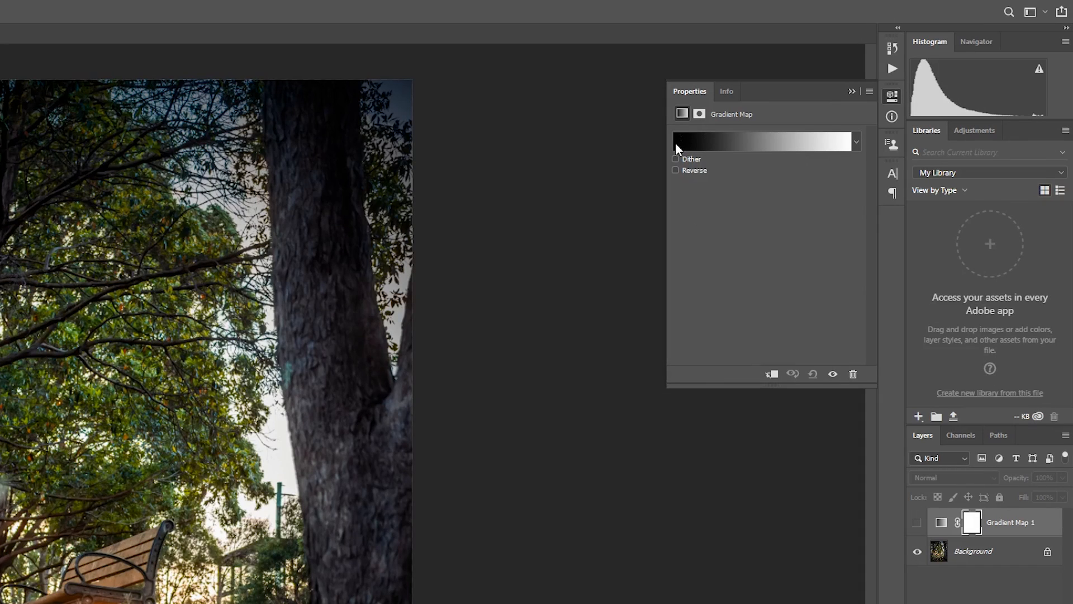
pyautogui.moveTo(340, 572)
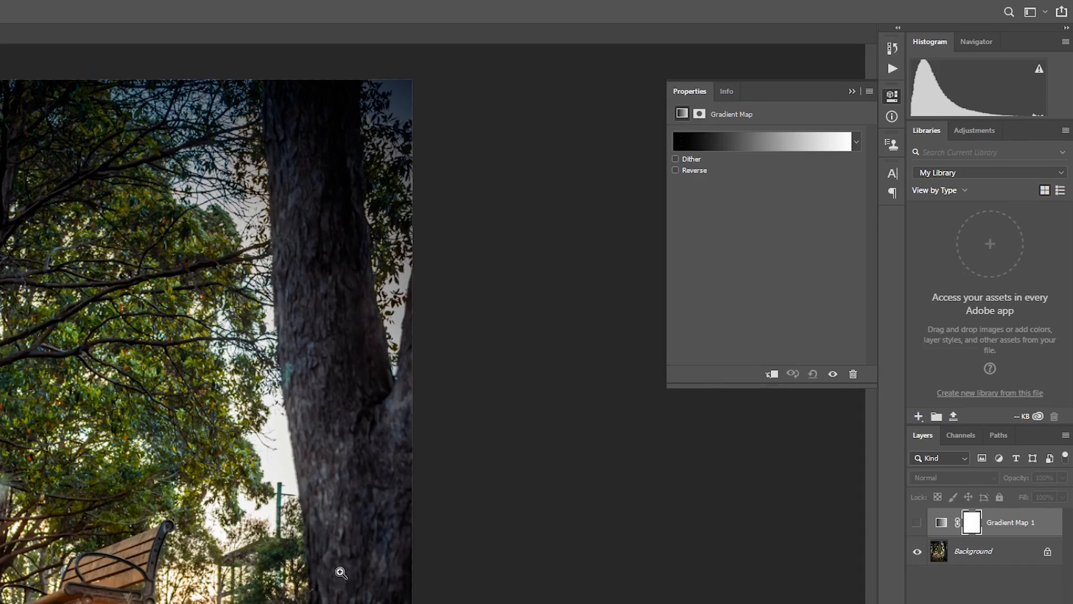
pyautogui.moveTo(682, 154)
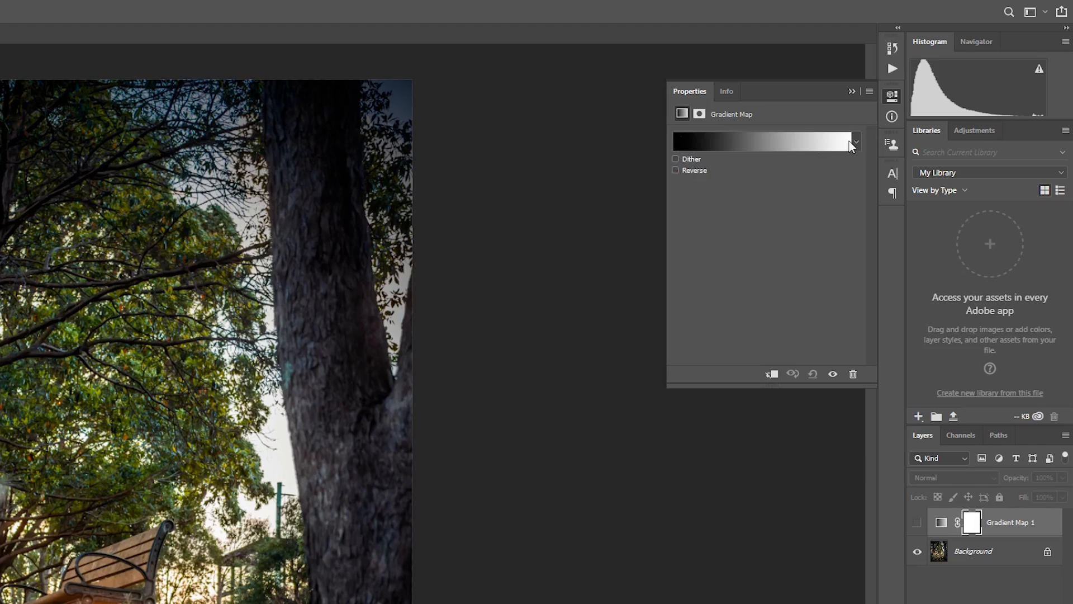
pyautogui.moveTo(767, 148)
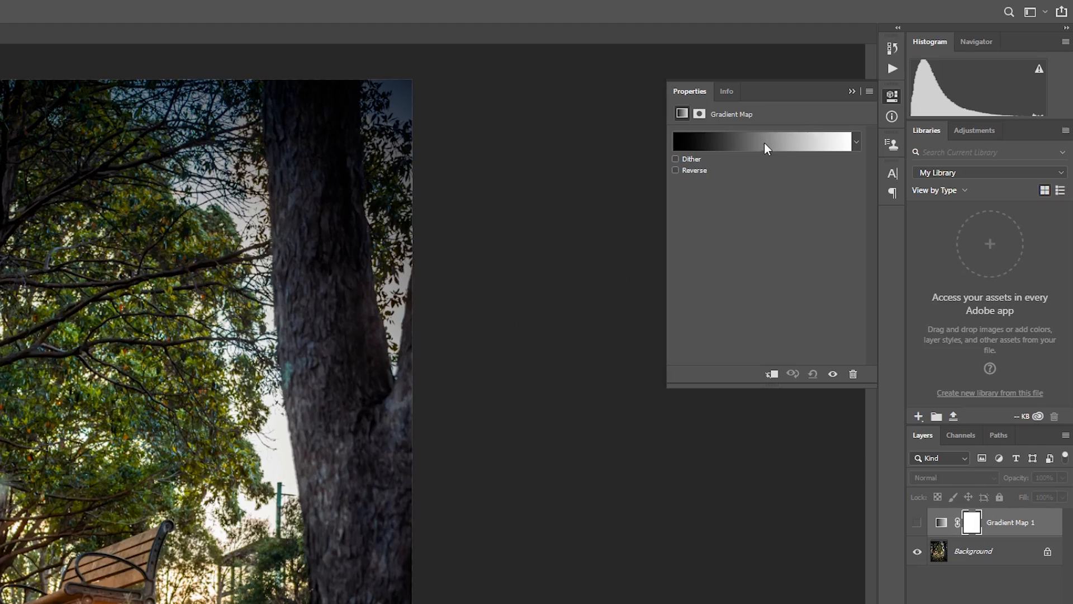
pyautogui.moveTo(336, 577)
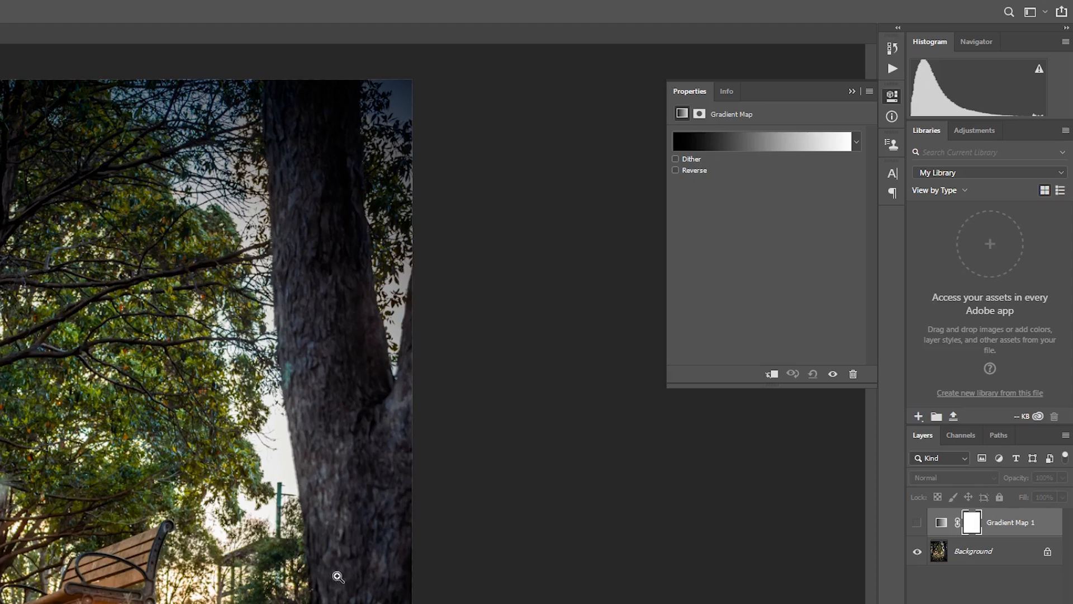
pyautogui.moveTo(756, 145)
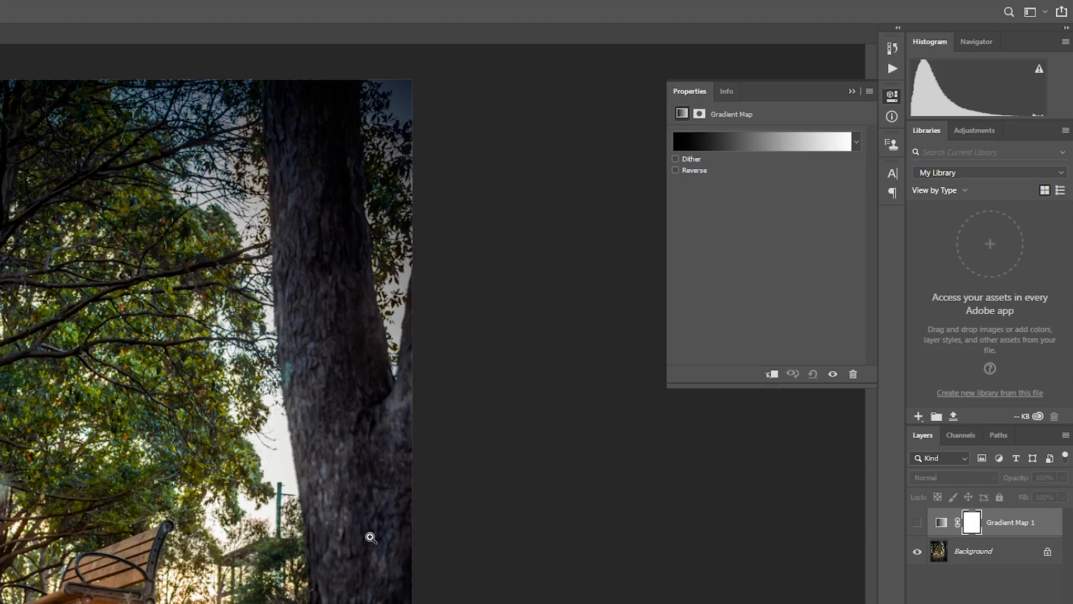
pyautogui.moveTo(772, 163)
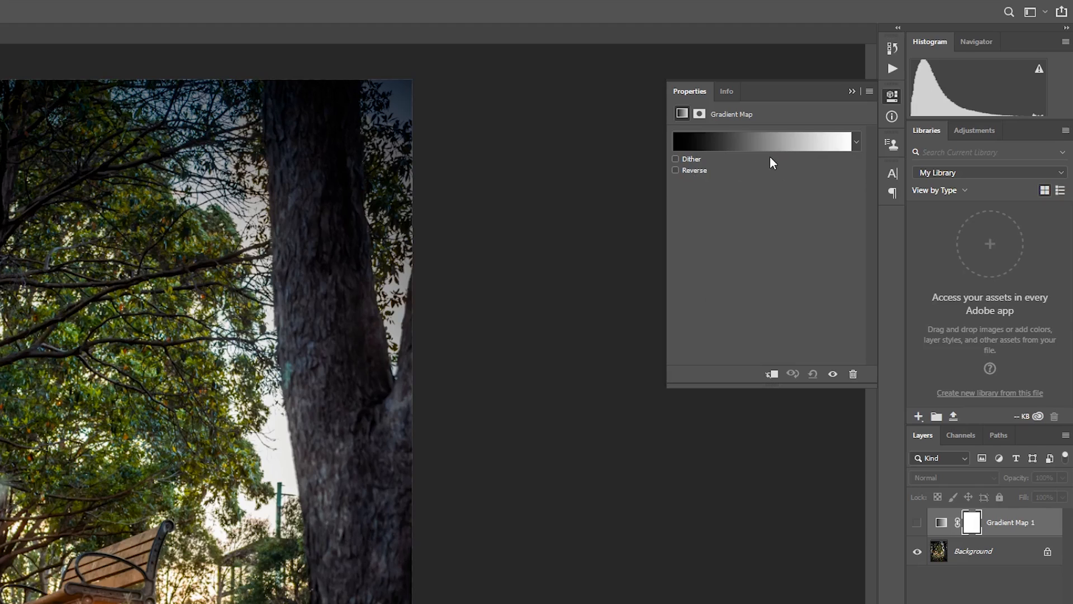
pyautogui.moveTo(785, 143)
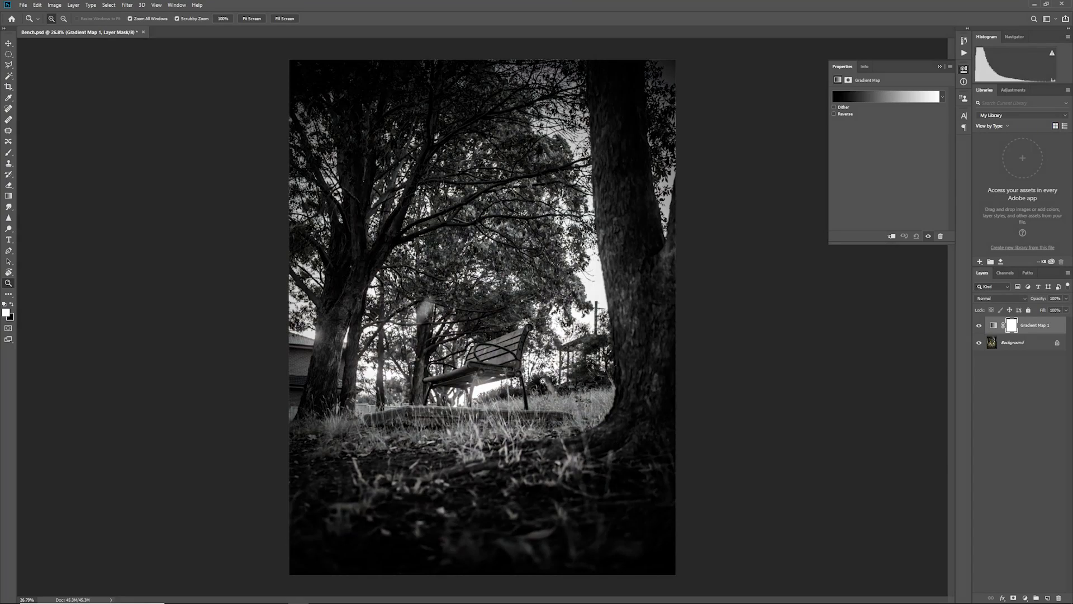
pyautogui.moveTo(809, 186)
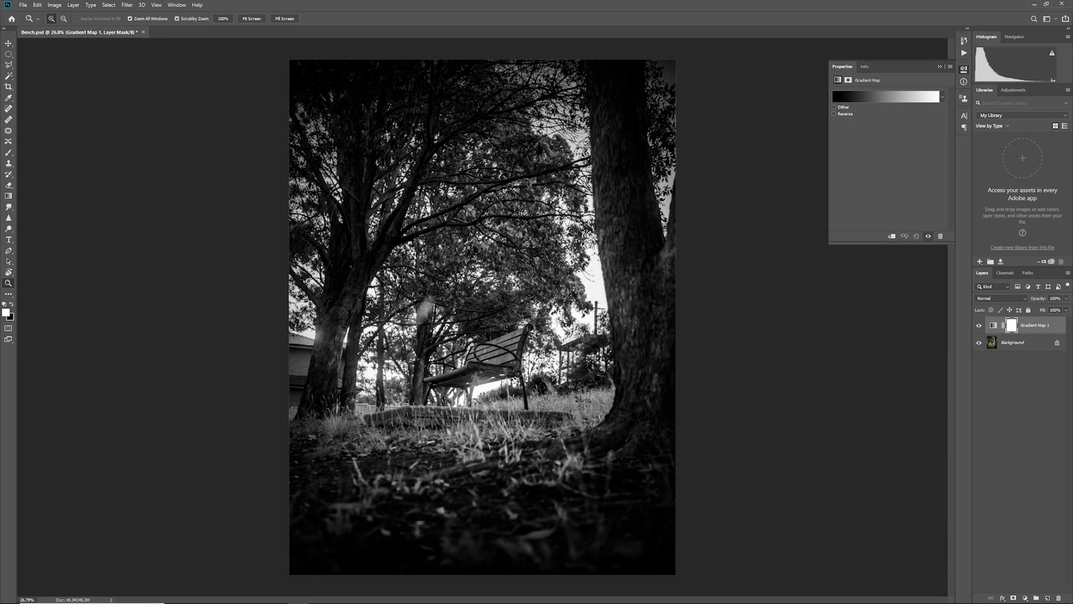
# Enable Reverse on the Gradient Map so the photo becomes a tonal negative.
pyautogui.click(834, 114)
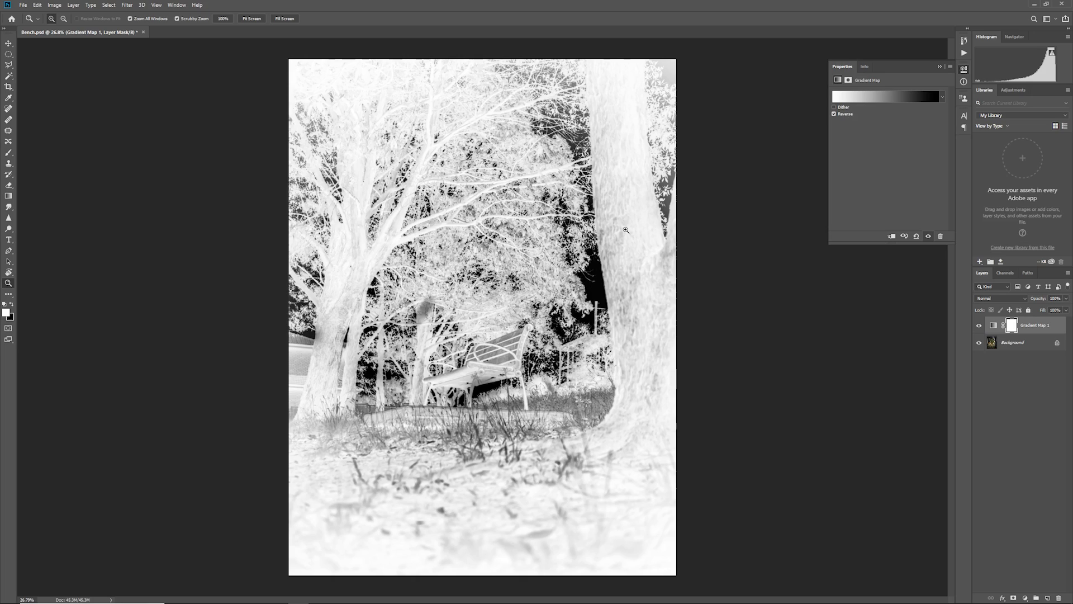
pyautogui.moveTo(597, 291)
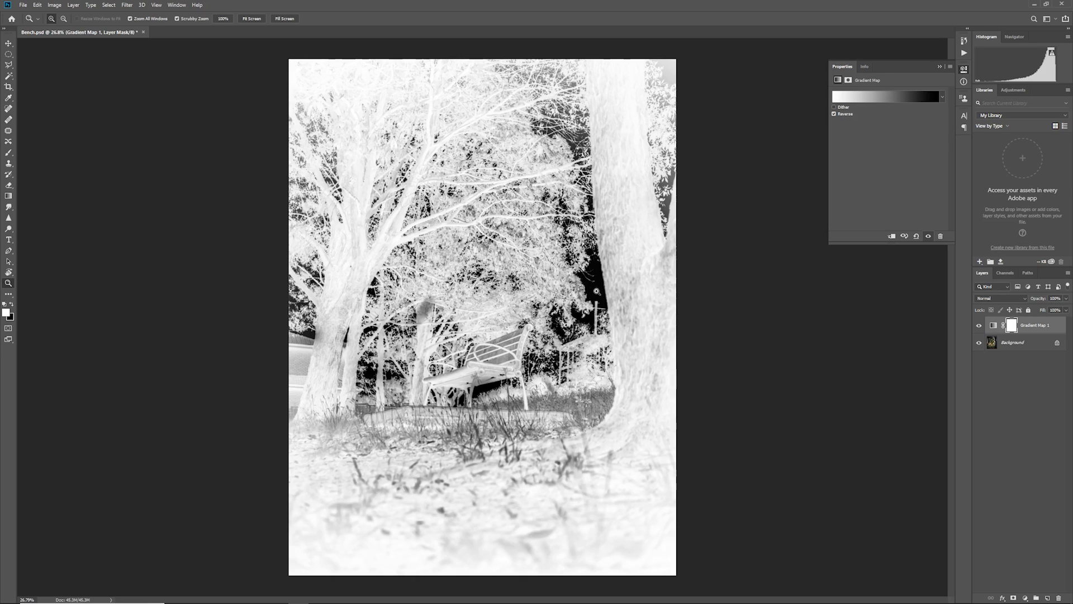
pyautogui.moveTo(593, 291)
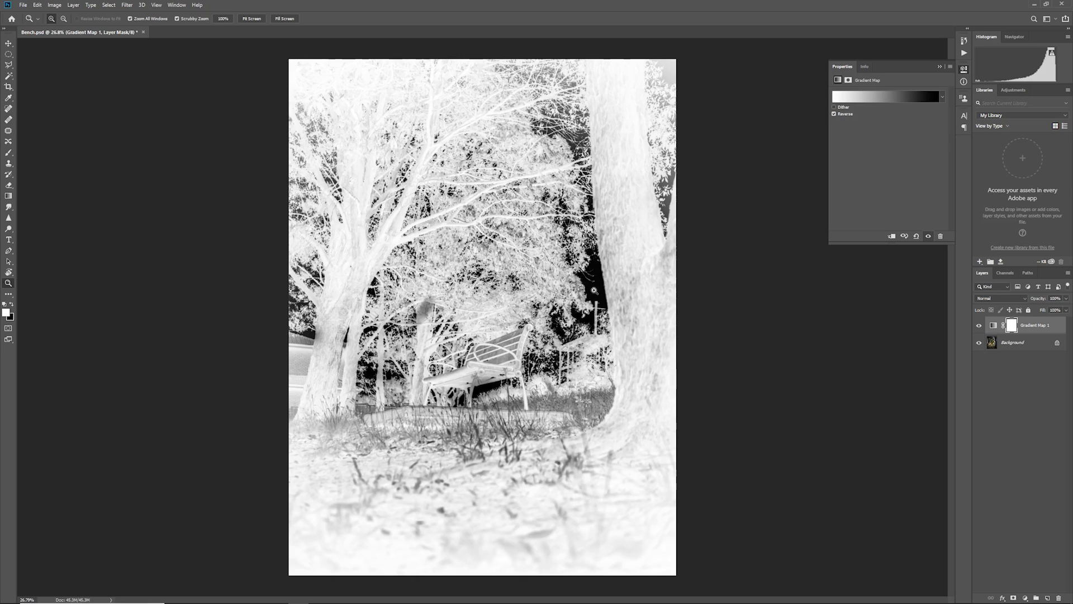
pyautogui.moveTo(744, 301)
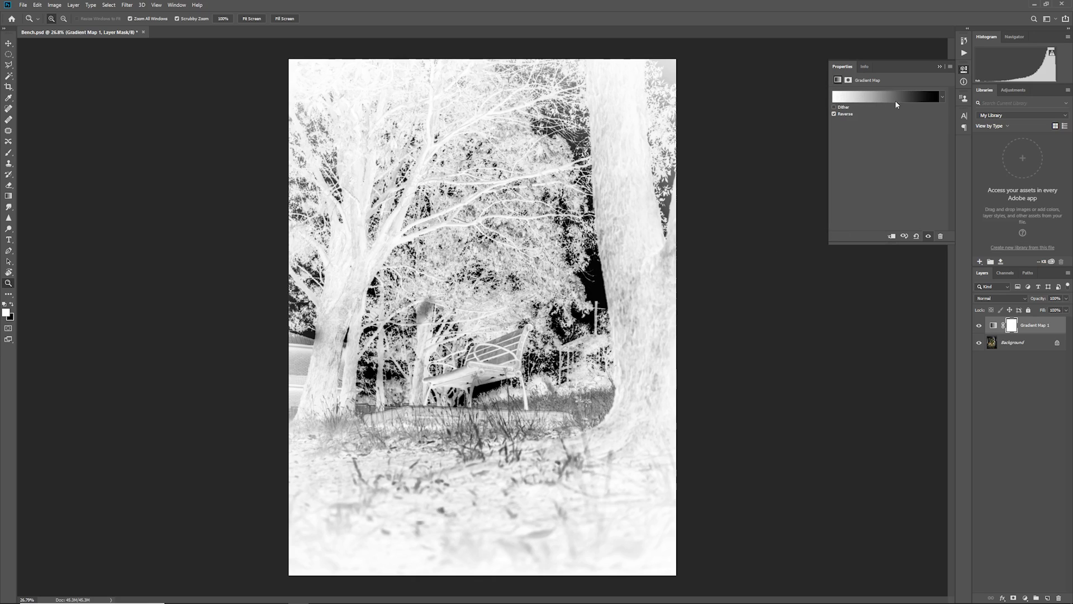
pyautogui.moveTo(920, 102)
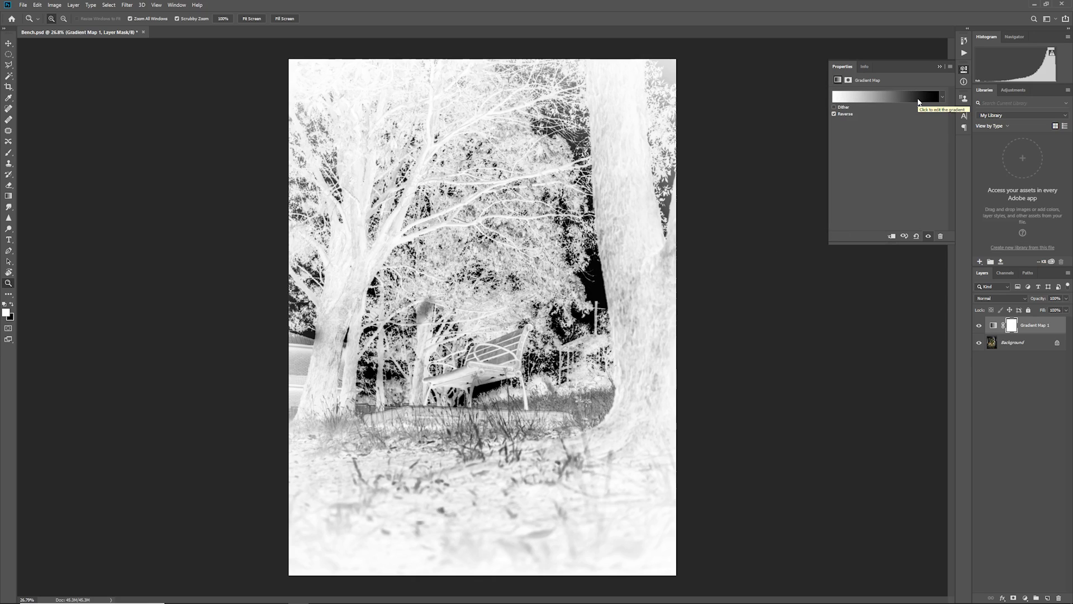
pyautogui.moveTo(919, 100)
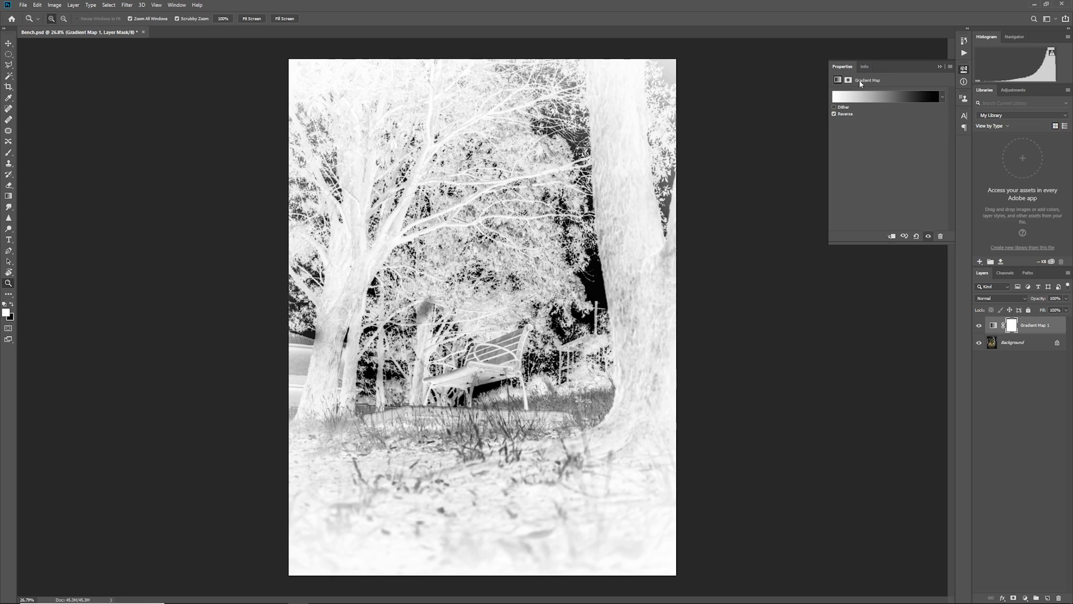
pyautogui.moveTo(895, 101)
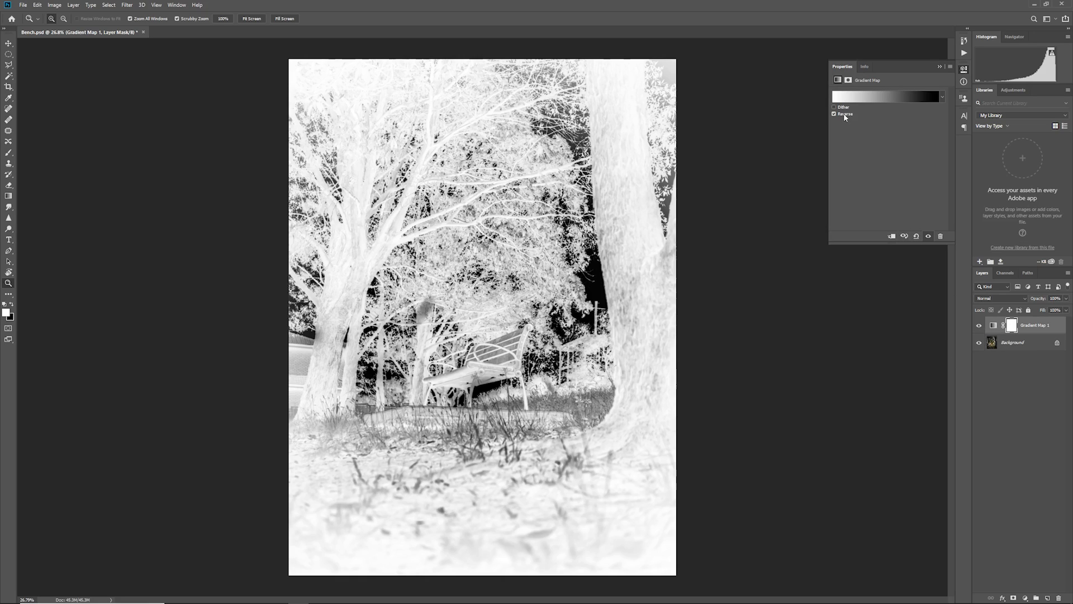
# Turn Reverse off and bring up the Gradient Editor with the gradient name selected.
pyautogui.click(834, 114)
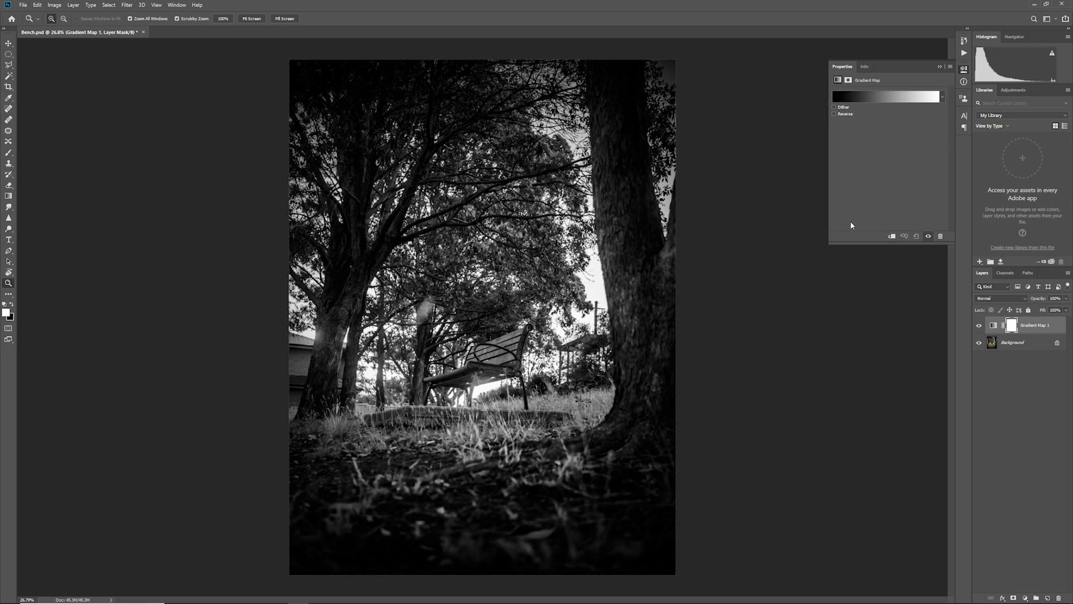
pyautogui.click(886, 96)
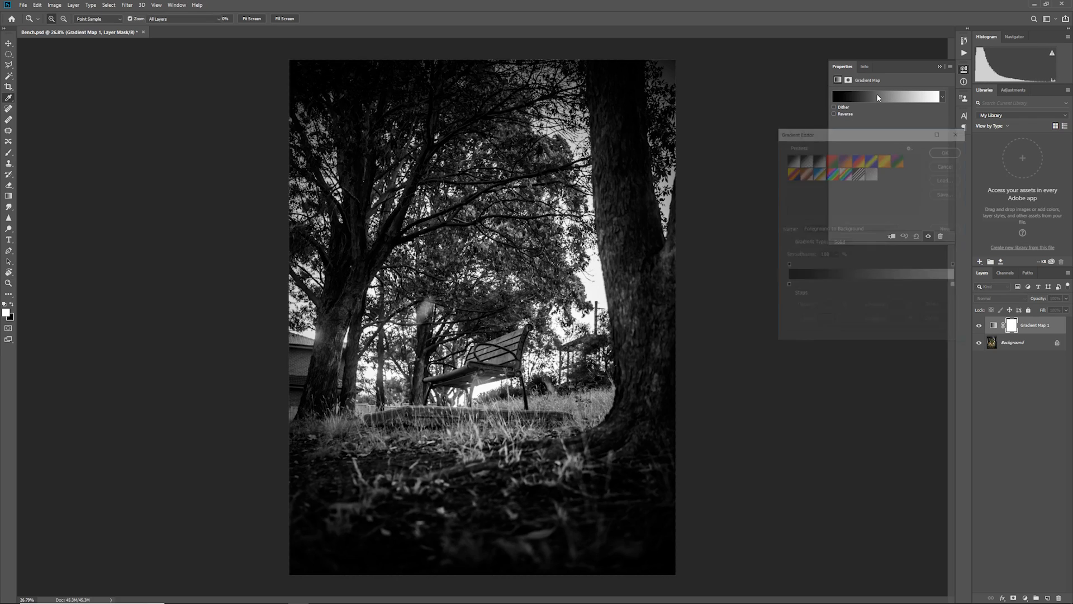
pyautogui.click(886, 96)
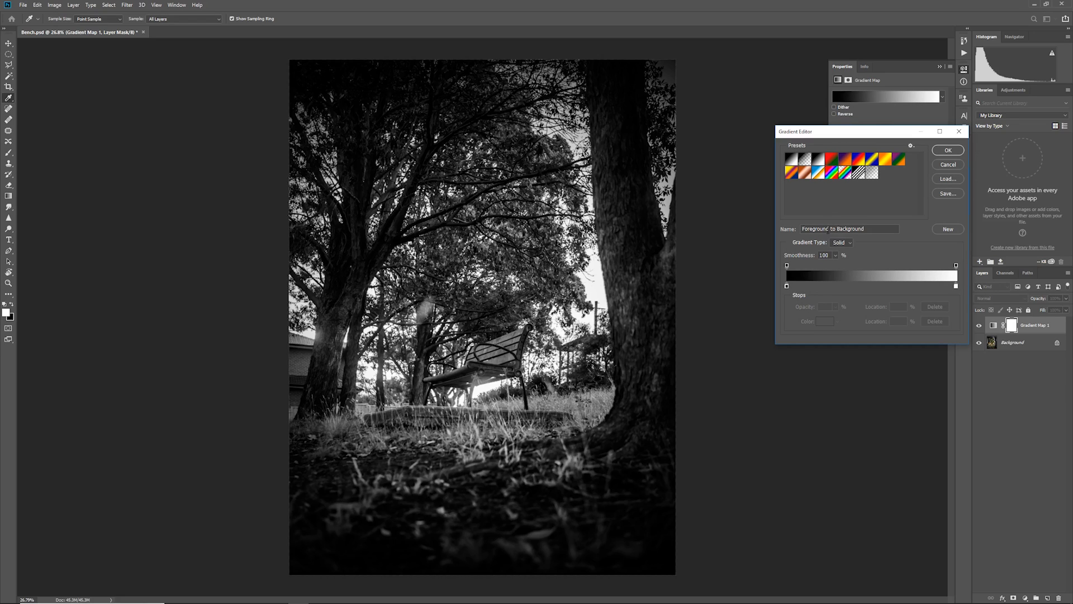
pyautogui.tripleClick(849, 228)
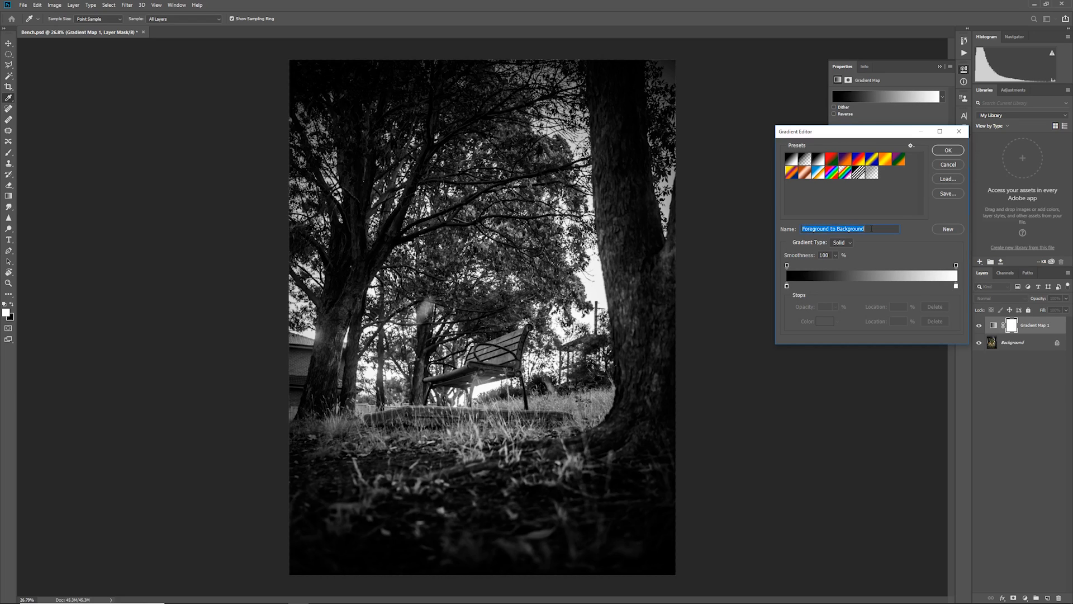
pyautogui.moveTo(69, 342)
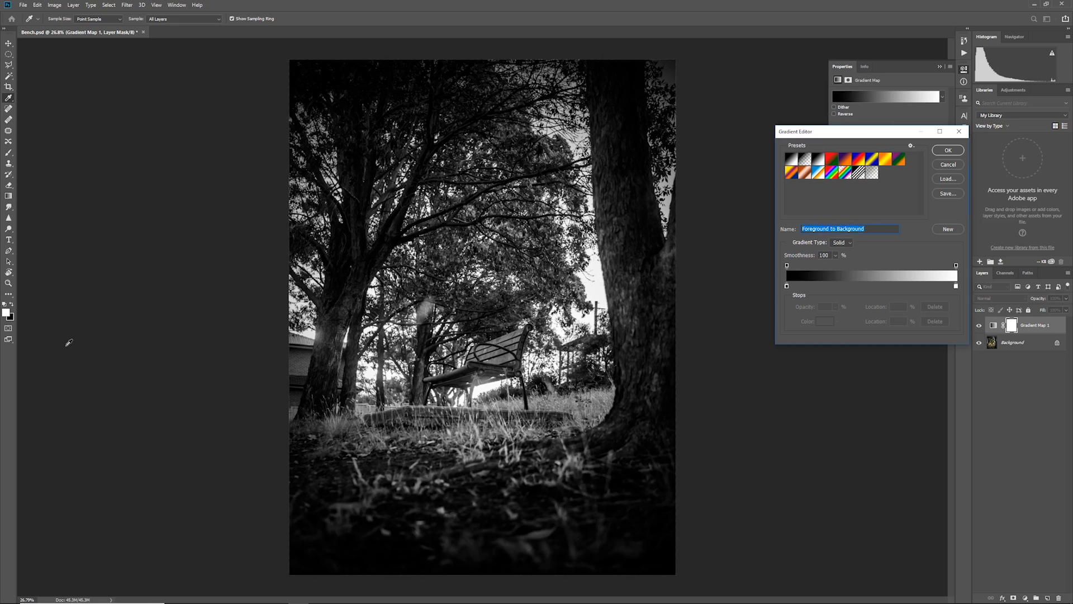
pyautogui.moveTo(17, 324)
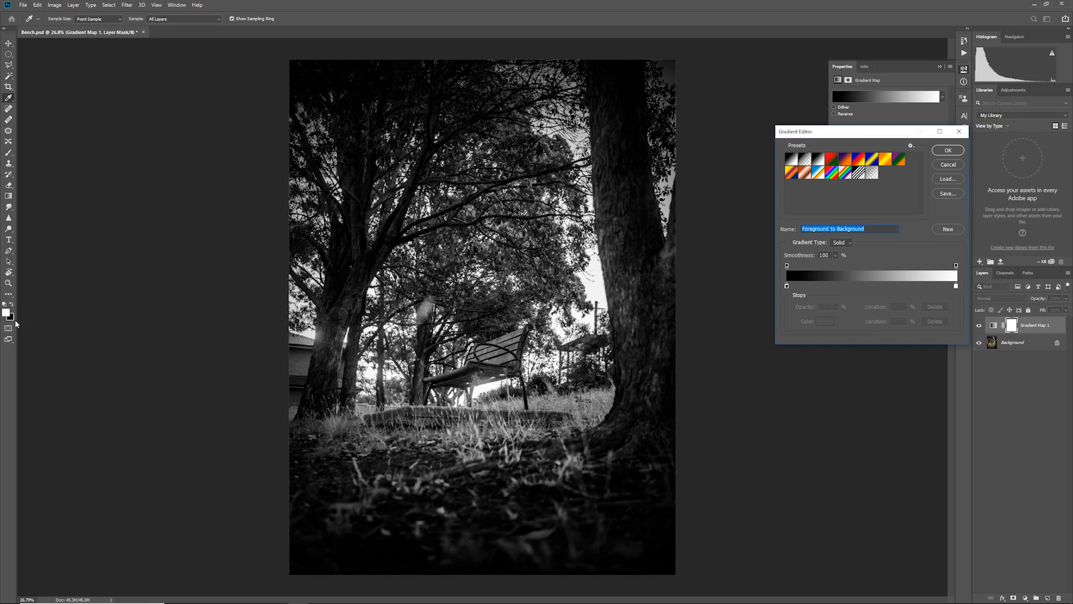
pyautogui.moveTo(858, 310)
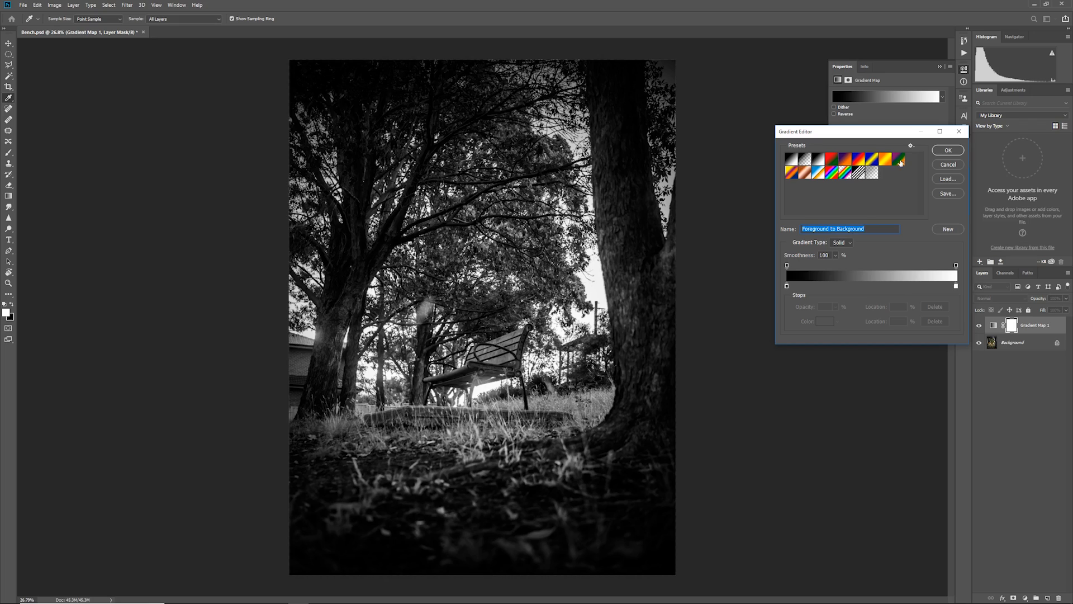
pyautogui.moveTo(925, 266)
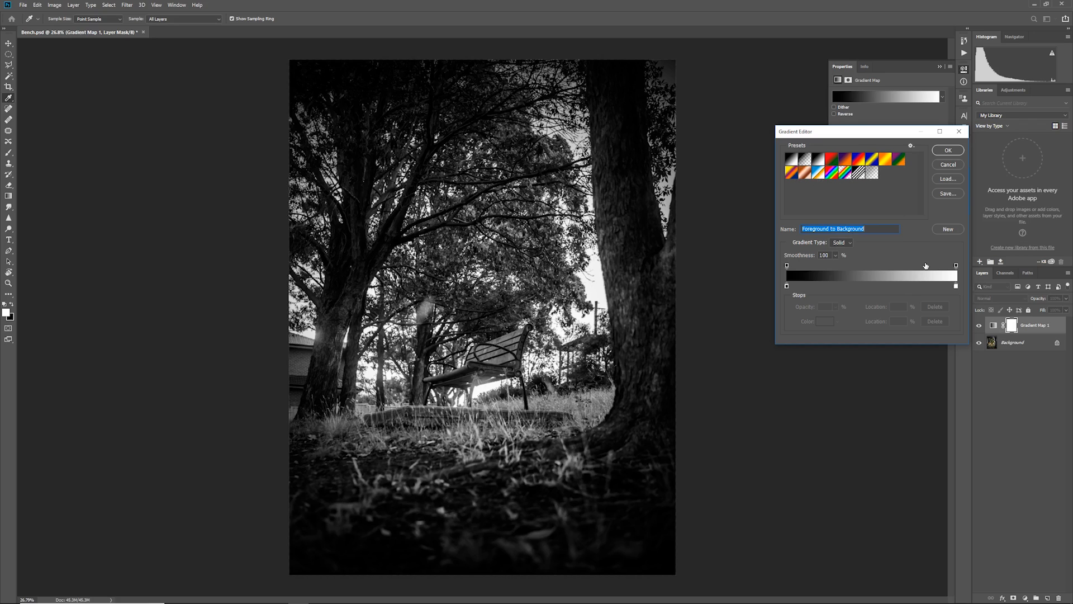
pyautogui.moveTo(862, 249)
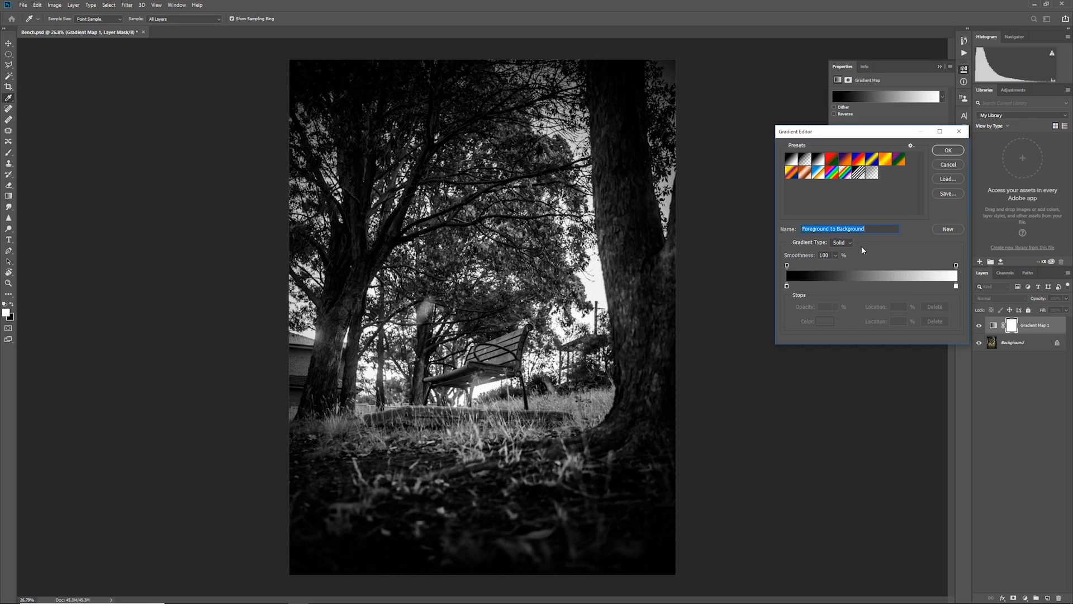
pyautogui.moveTo(769, 286)
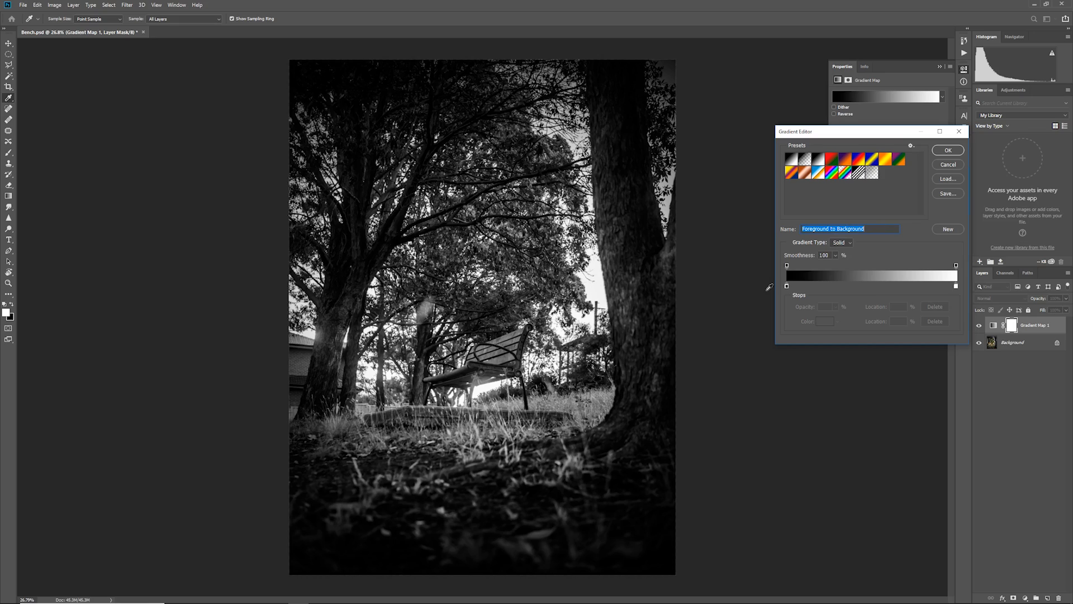
pyautogui.moveTo(958, 299)
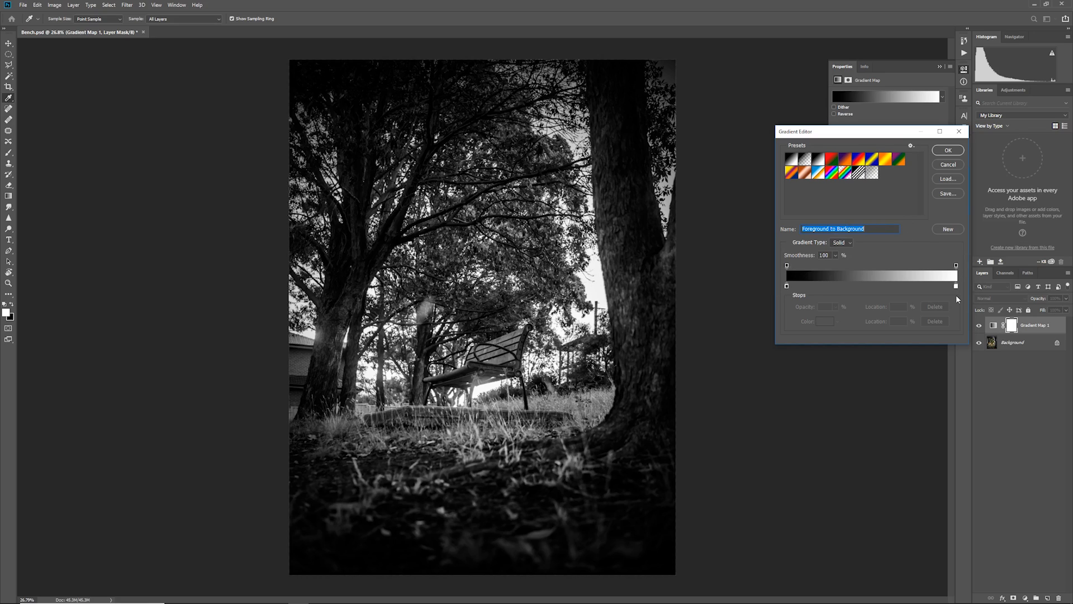
pyautogui.moveTo(836, 263)
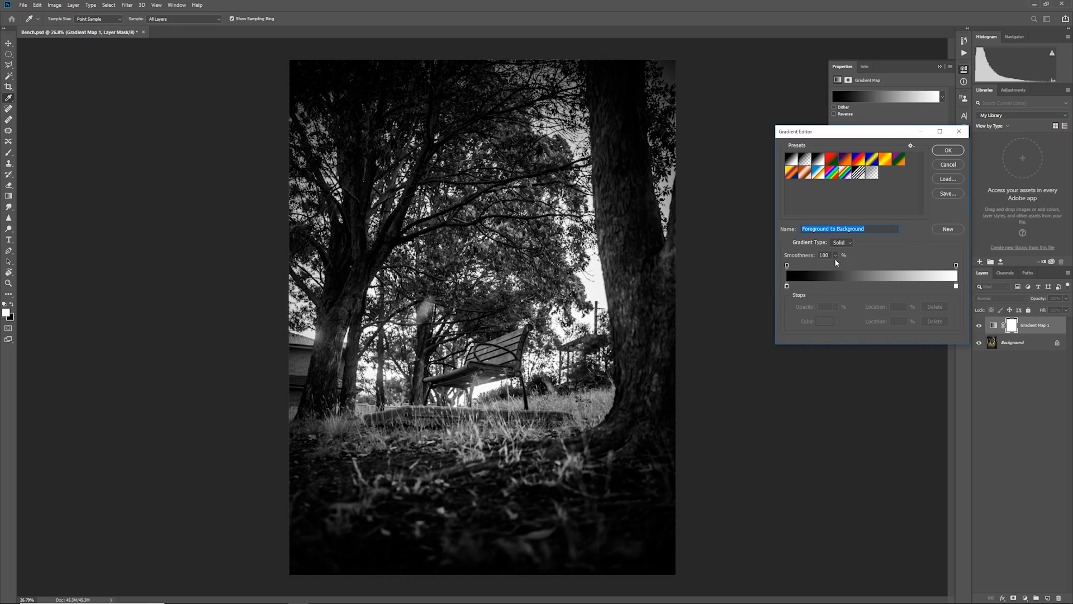
pyautogui.moveTo(836, 272)
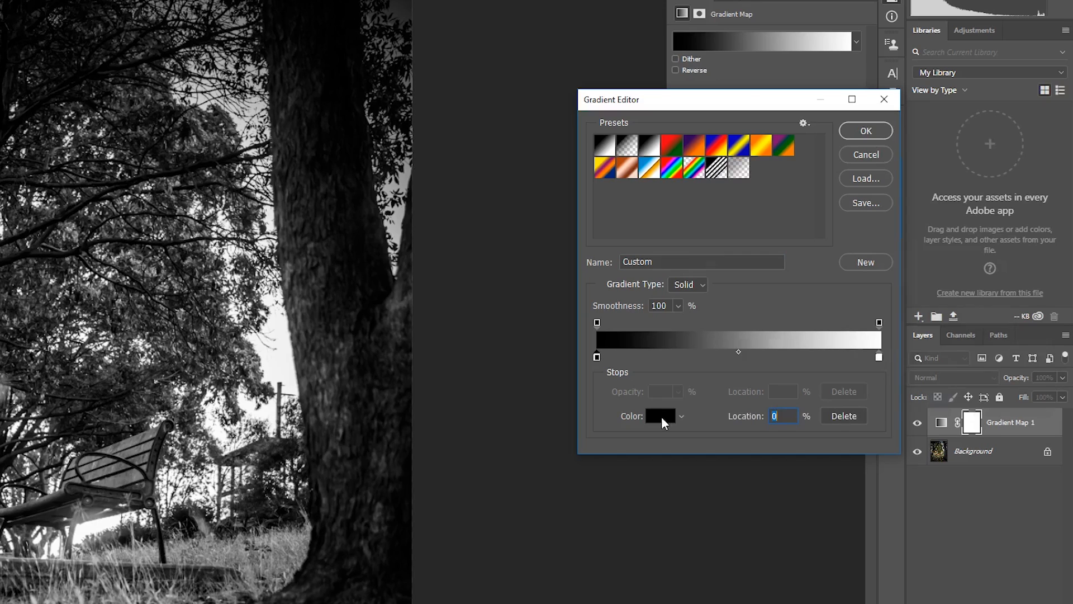
# Set the gradient's dark stop to bright blue 0048ff.
pyautogui.click(659, 415)
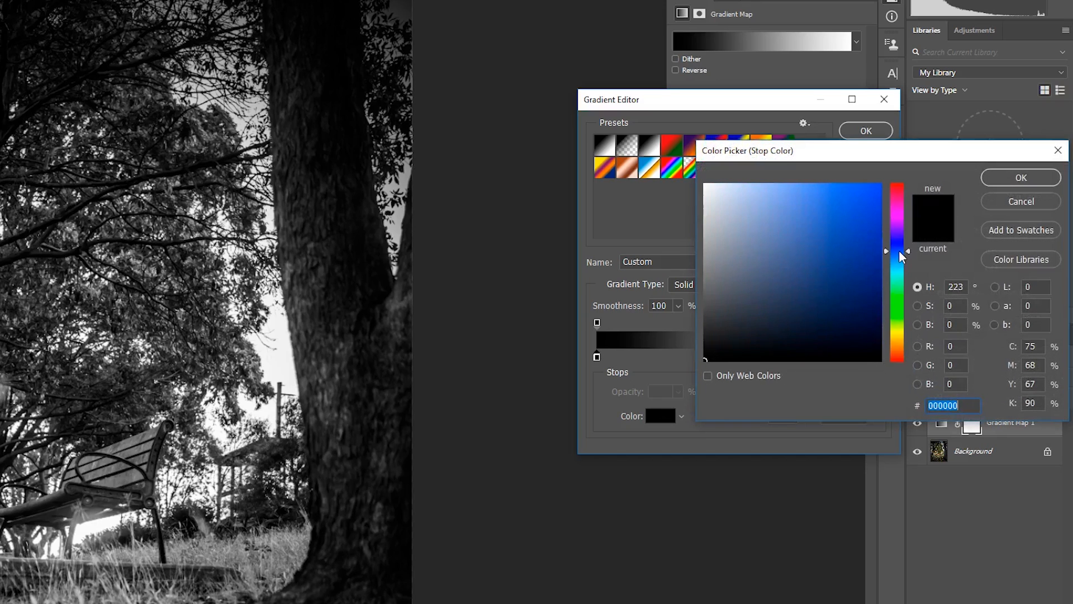
pyautogui.click(903, 180)
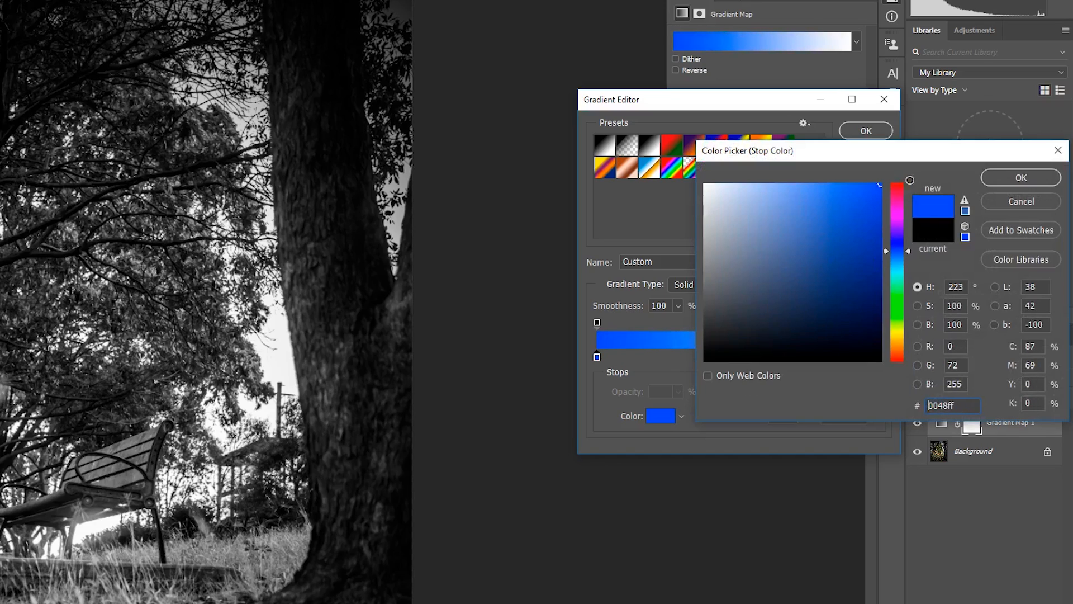
pyautogui.click(1021, 177)
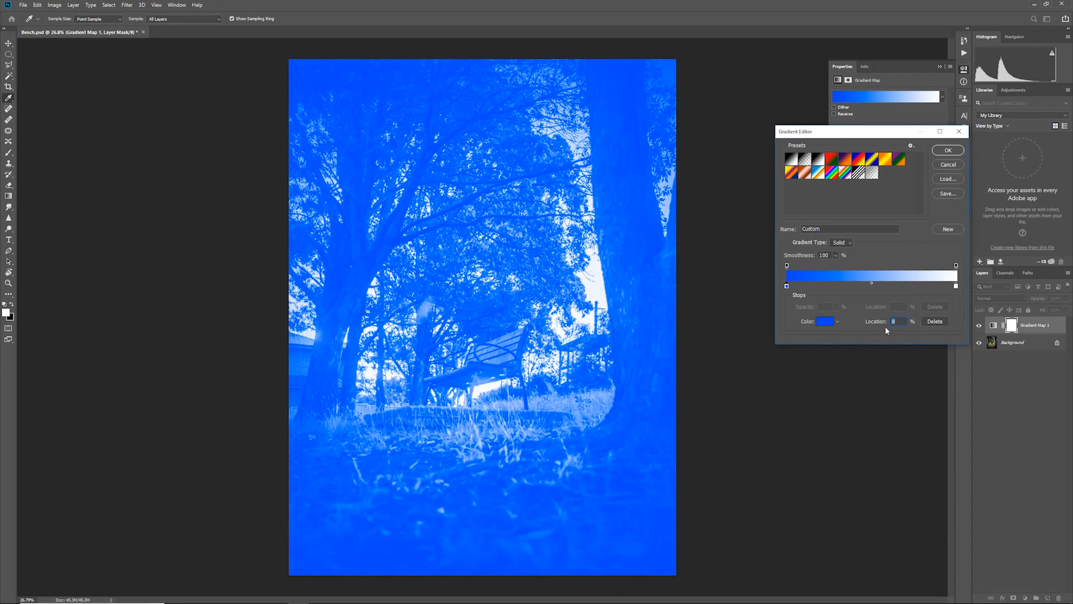
pyautogui.moveTo(883, 287)
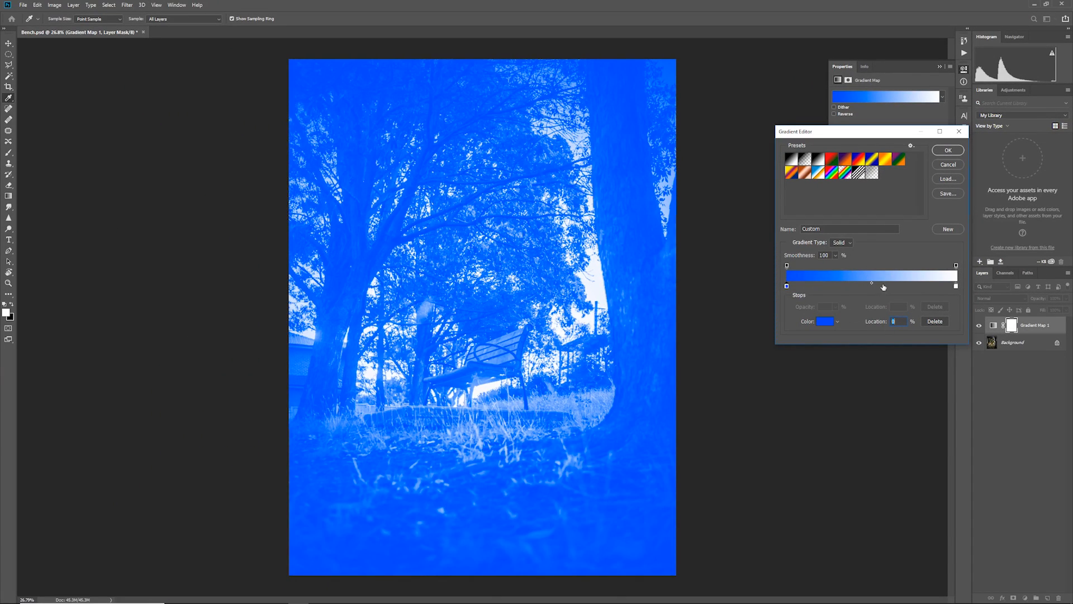
pyautogui.moveTo(843, 309)
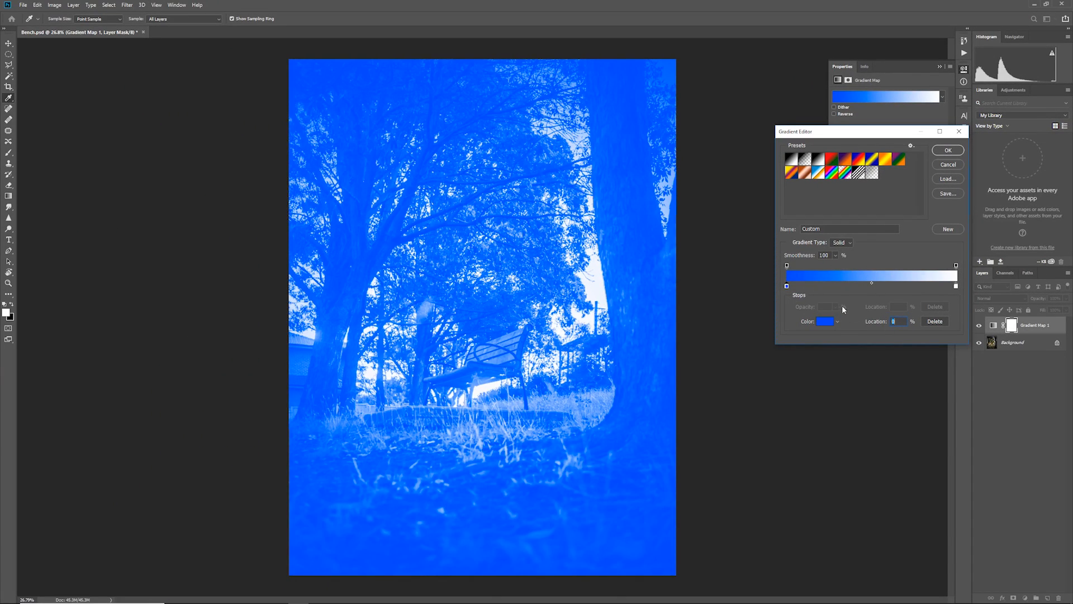
# Set the gradient's light stop to bright green.
pyautogui.click(956, 286)
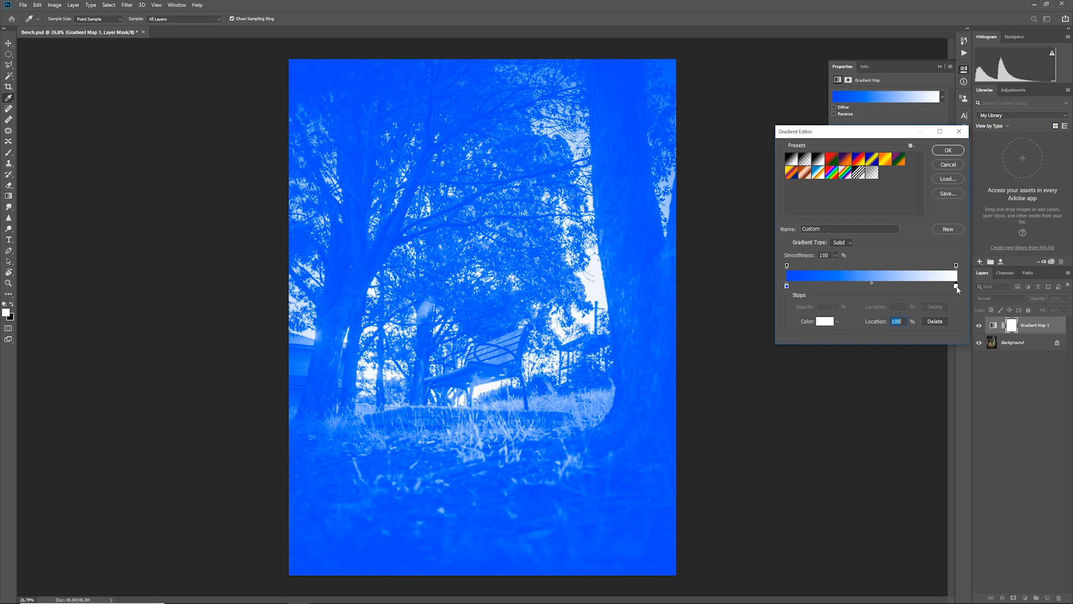
pyautogui.click(825, 322)
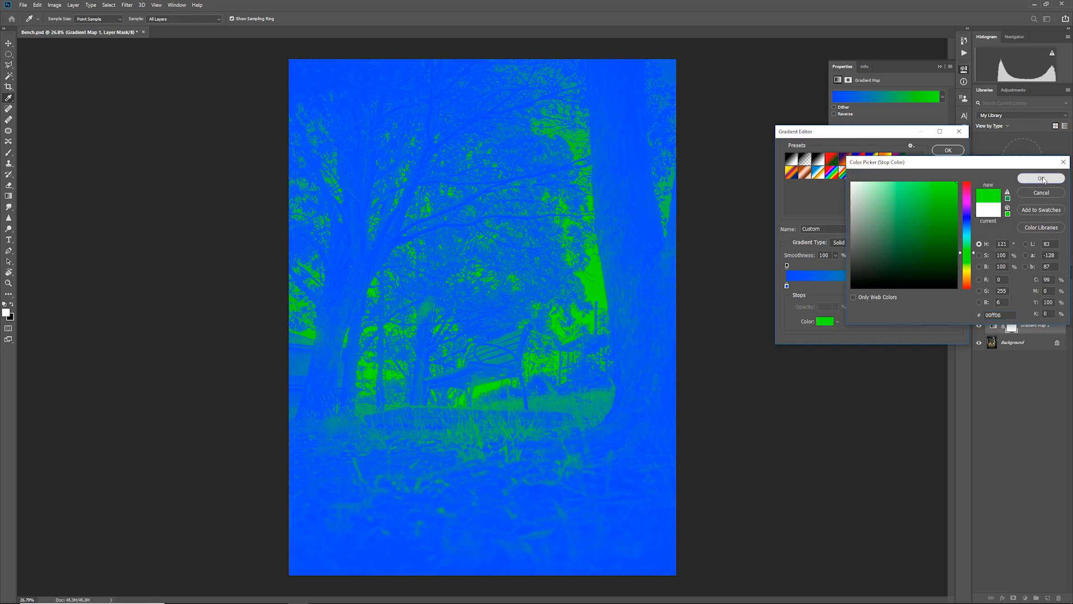
pyautogui.click(1041, 177)
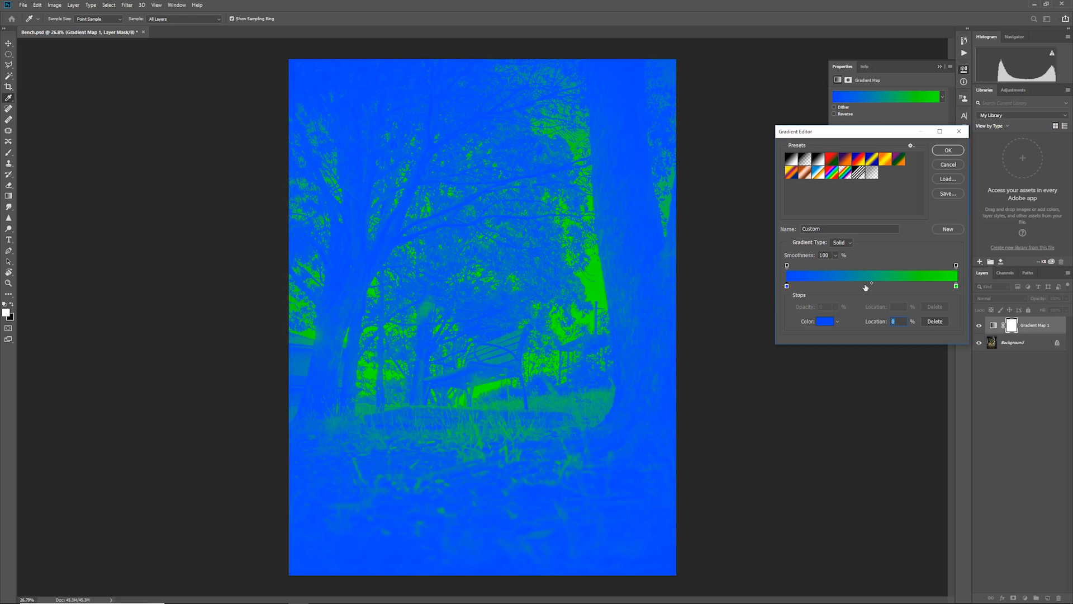
pyautogui.moveTo(871, 281)
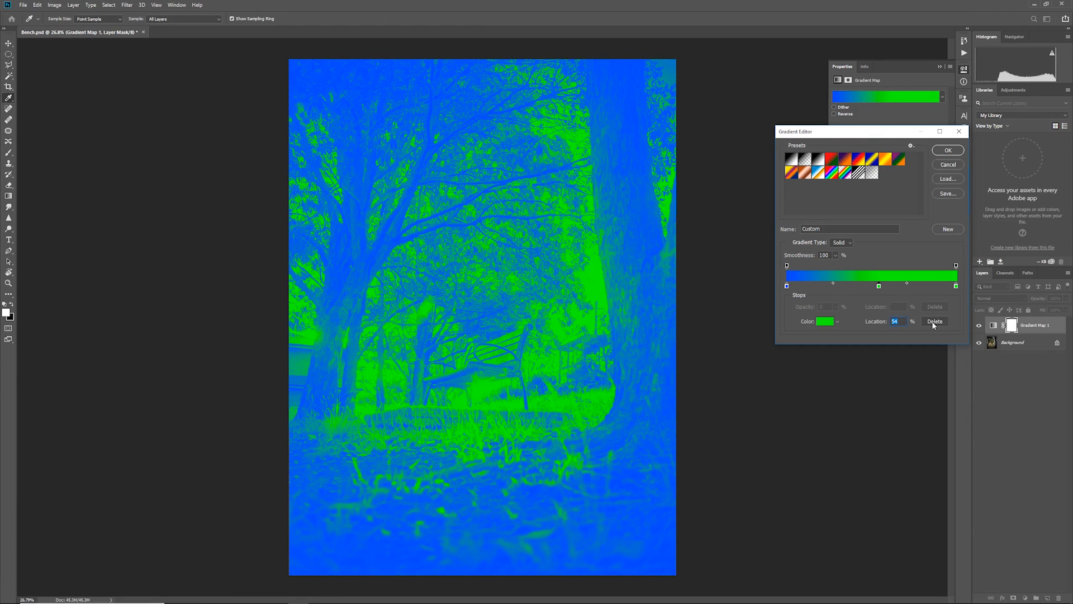
pyautogui.moveTo(874, 241)
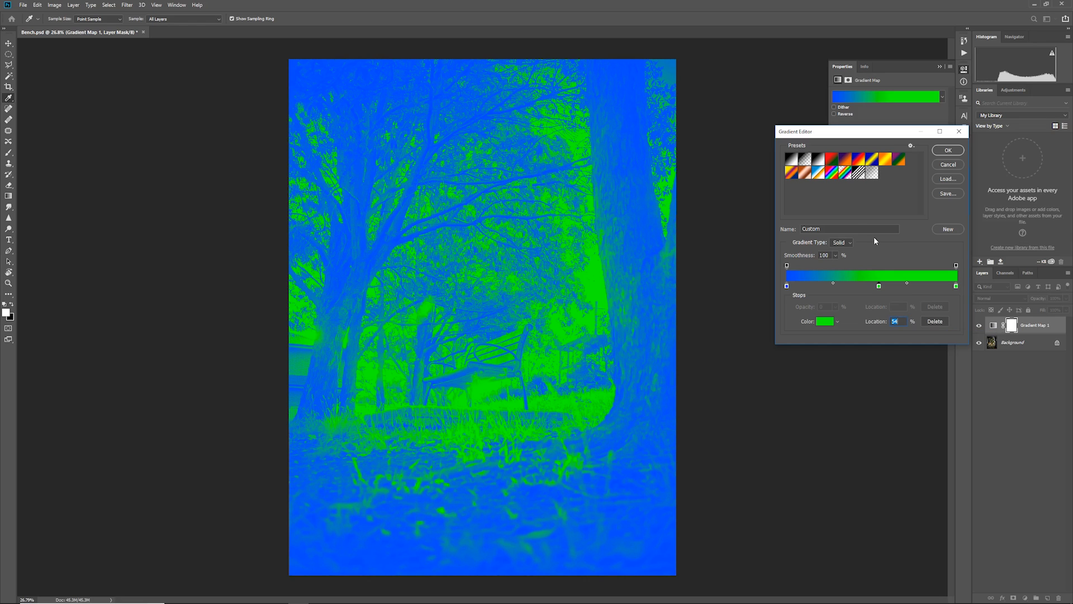
# Try the Violet Orange and Yellow Violet Orange Blue presets, then apply Chrome.
pyautogui.click(848, 159)
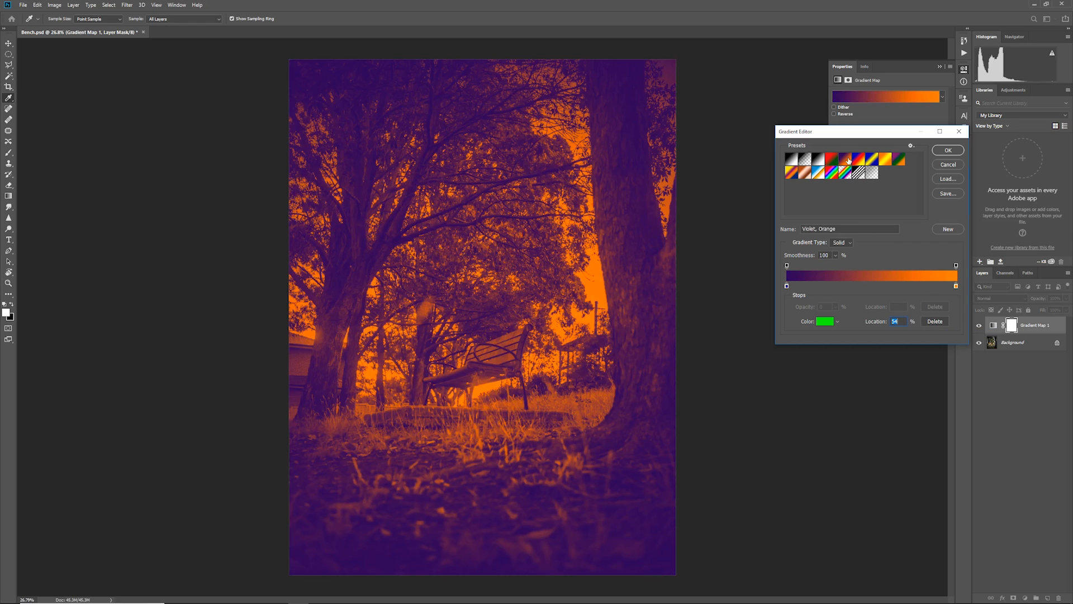
pyautogui.click(792, 173)
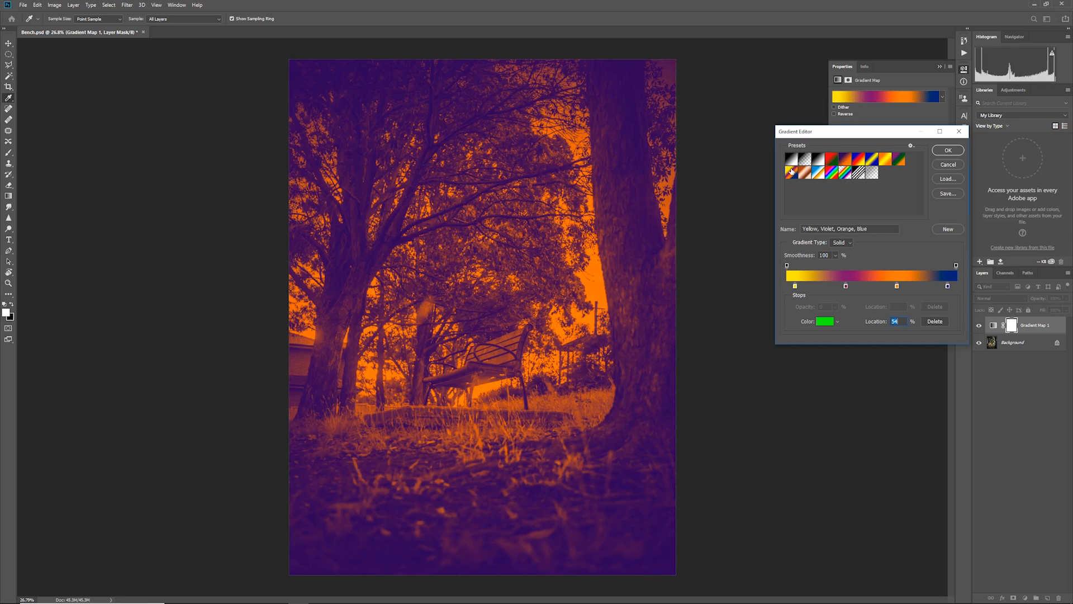
pyautogui.click(791, 159)
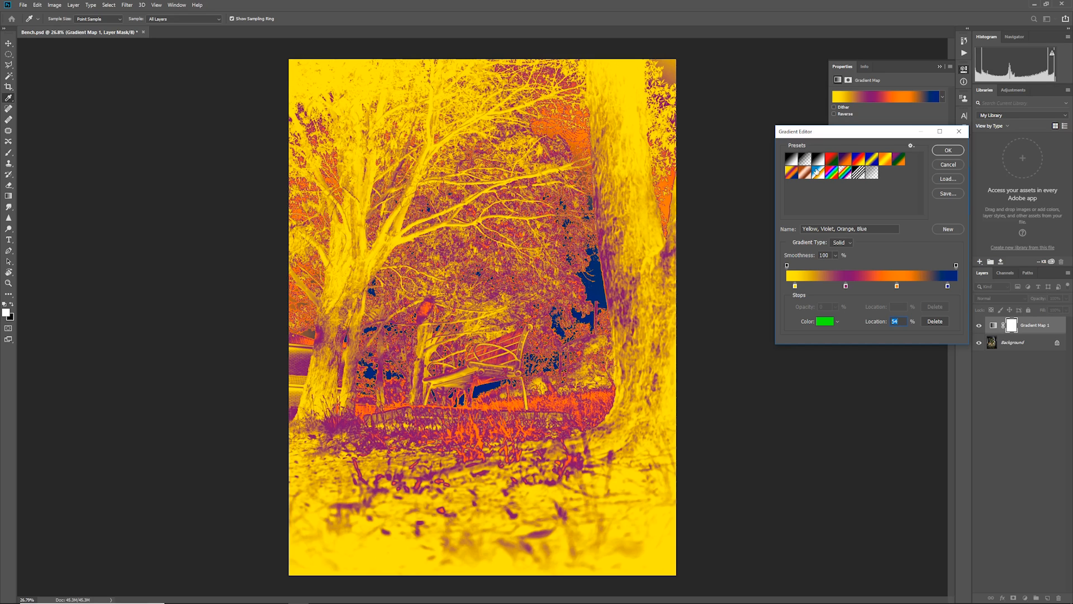
pyautogui.click(795, 161)
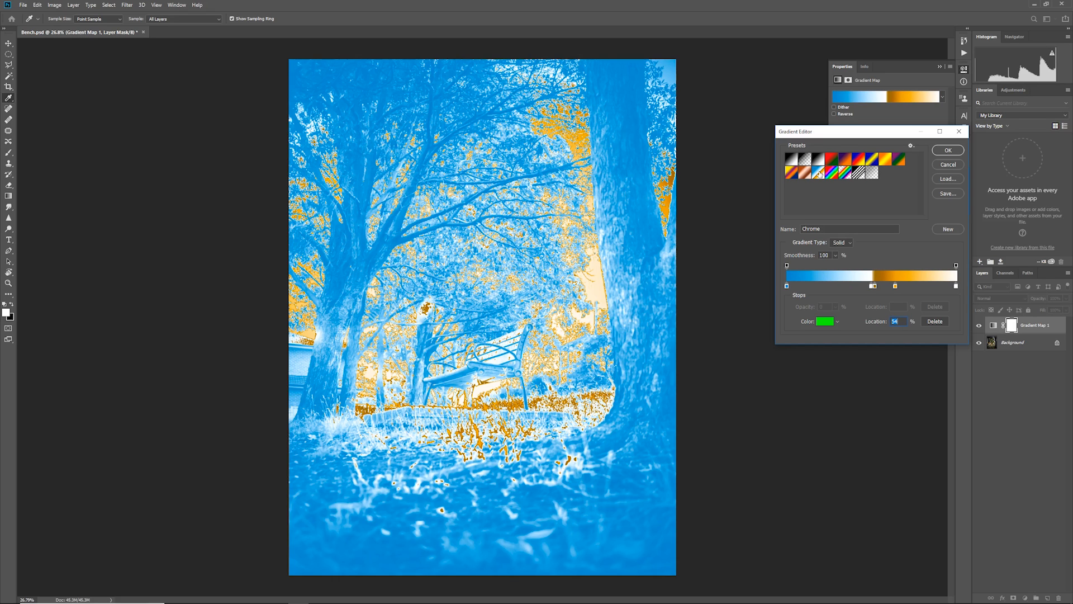
pyautogui.moveTo(335, 219)
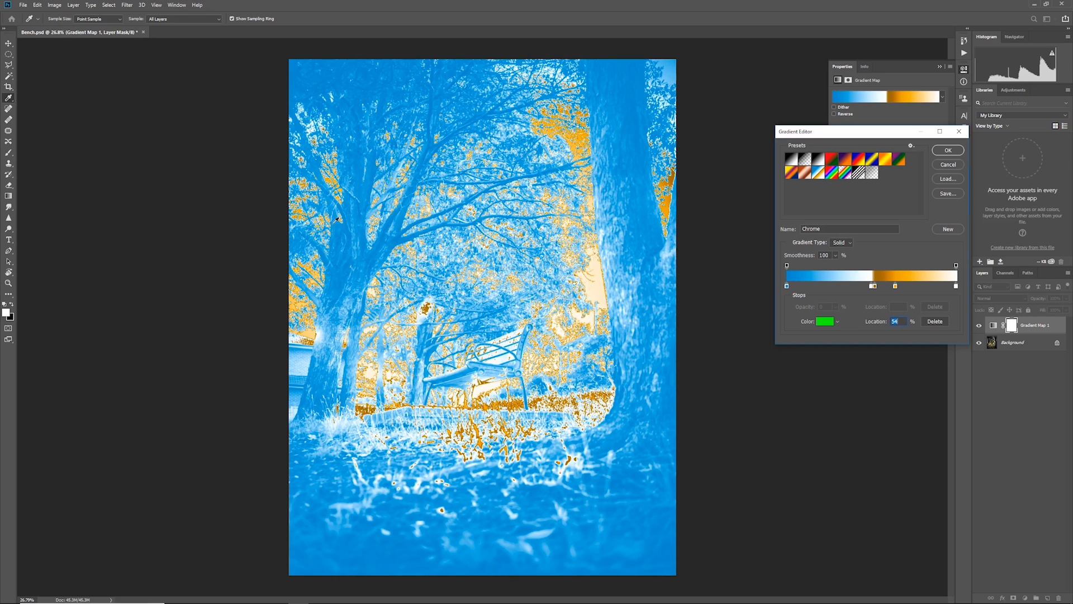
pyautogui.moveTo(746, 232)
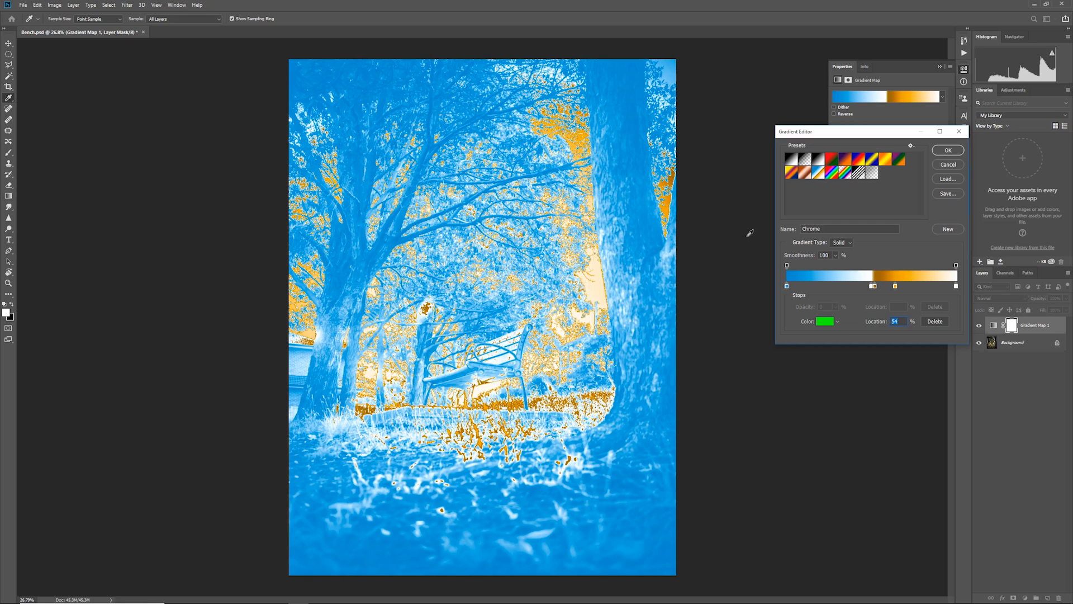
pyautogui.moveTo(761, 180)
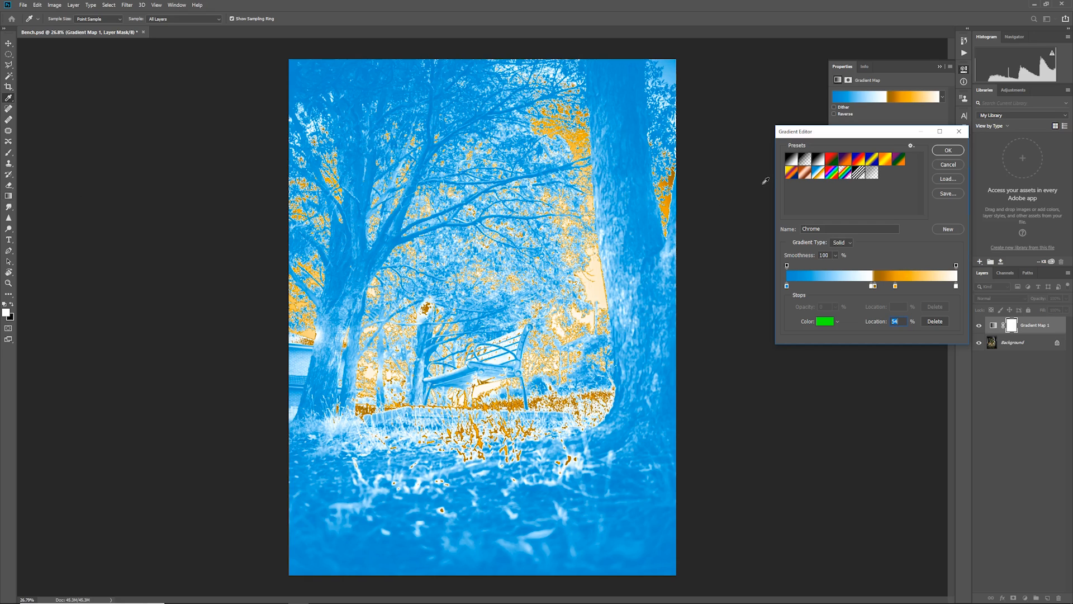
# Adjust the stops to a dark blue-to-orange gradient and confirm the Gradient Editor.
pyautogui.click(793, 159)
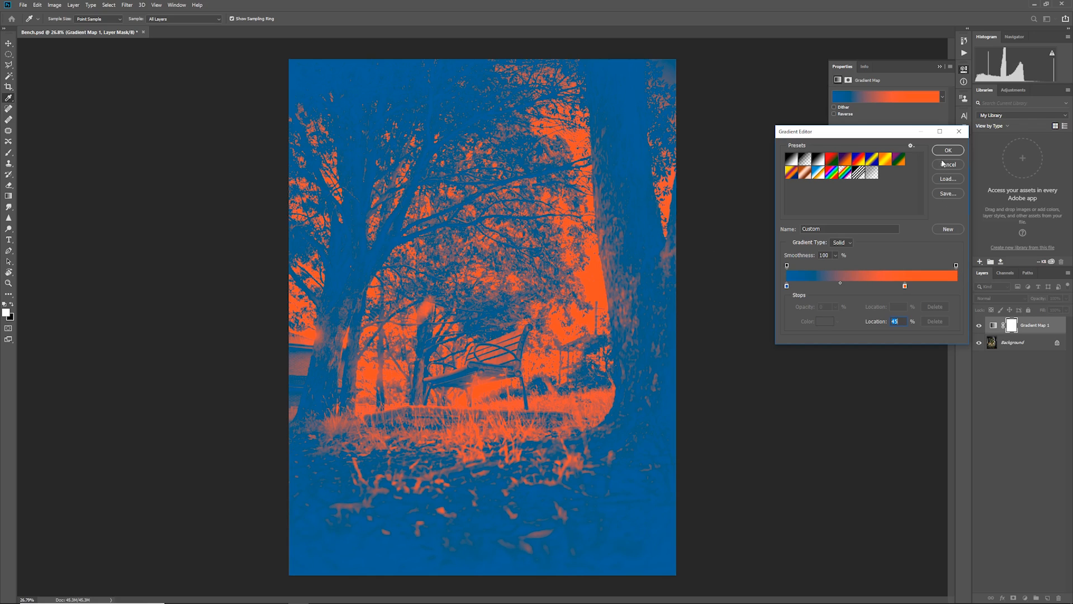
pyautogui.click(947, 150)
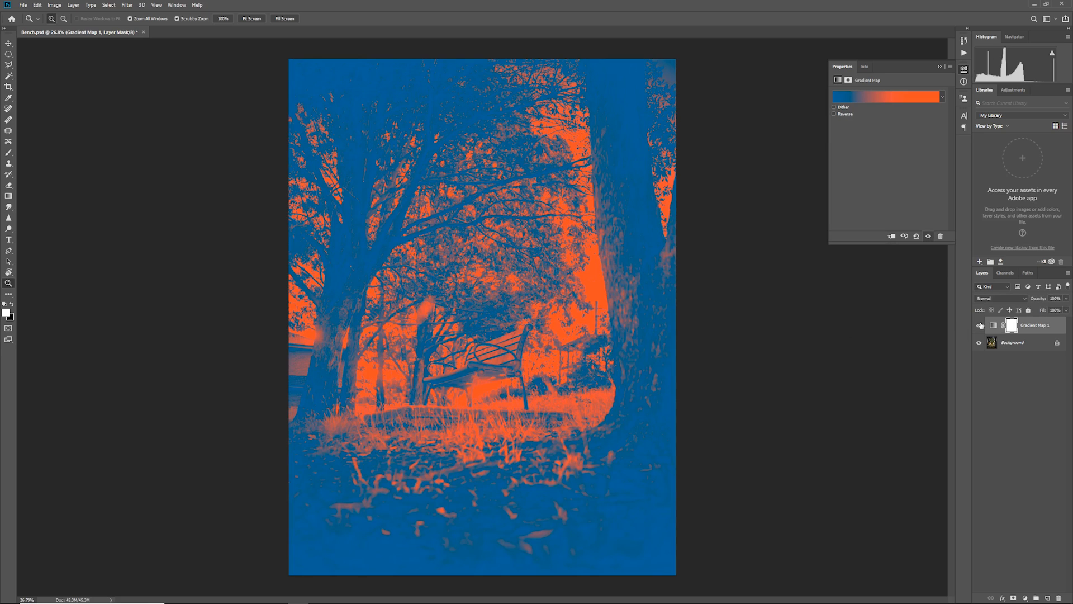
# Set the Gradient Map 1 layer's blend mode to Color.
pyautogui.click(1001, 326)
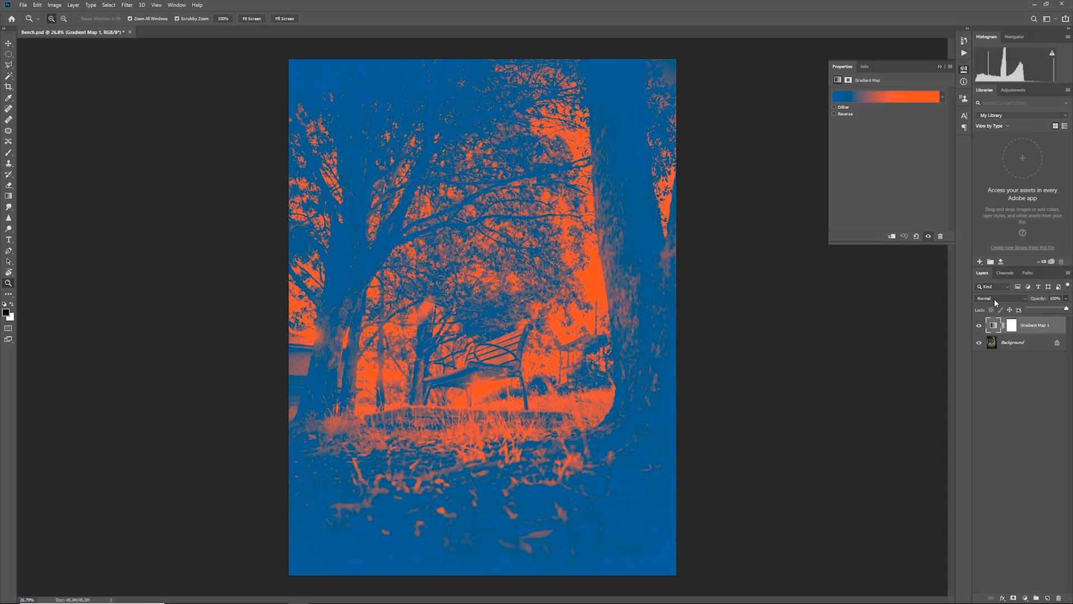
pyautogui.click(1002, 297)
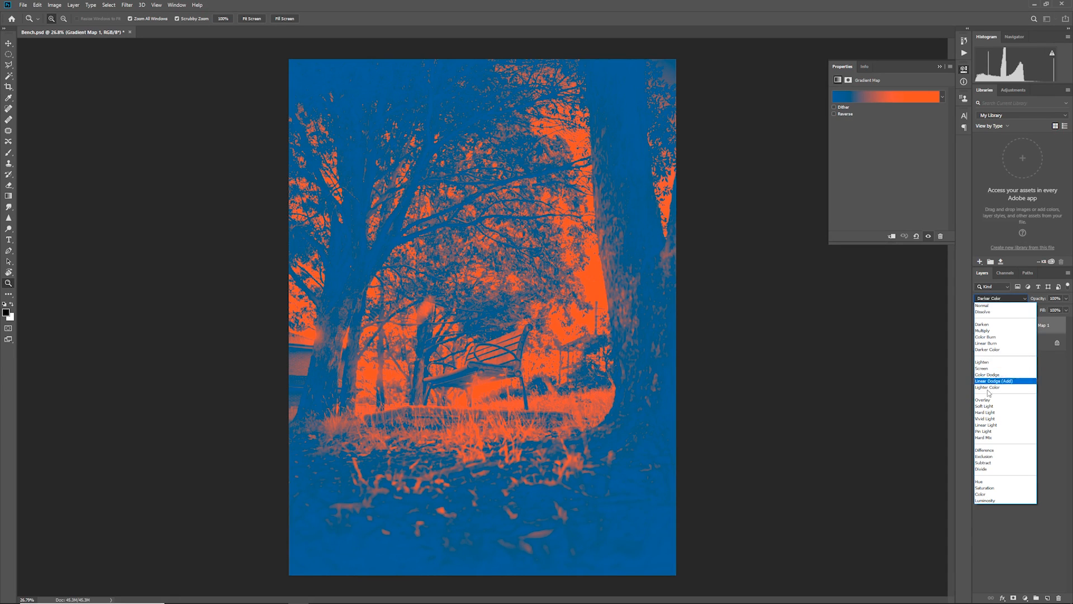
pyautogui.click(980, 493)
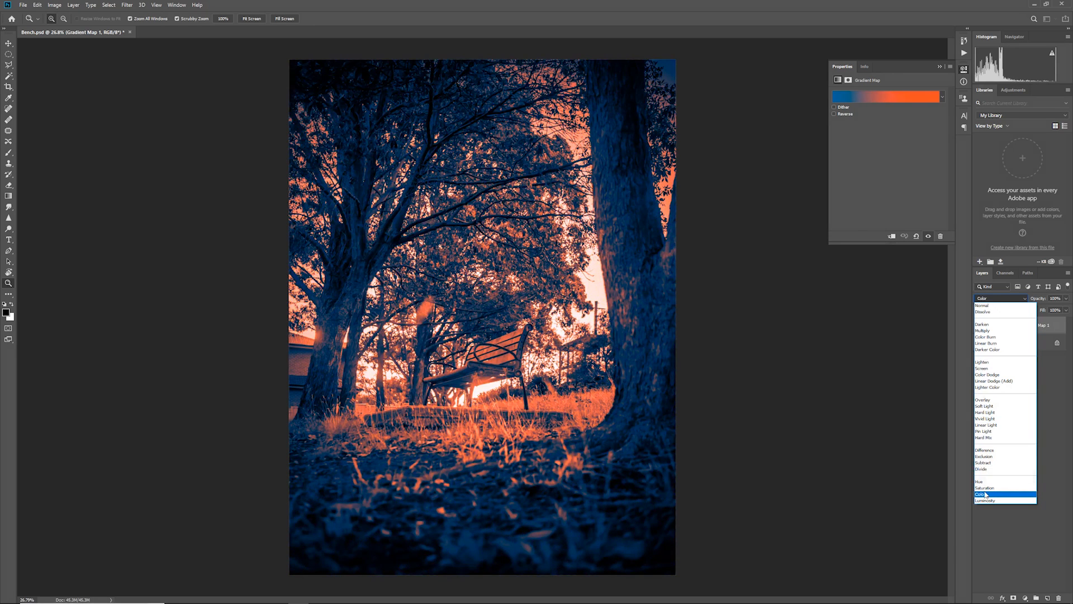
pyautogui.click(980, 494)
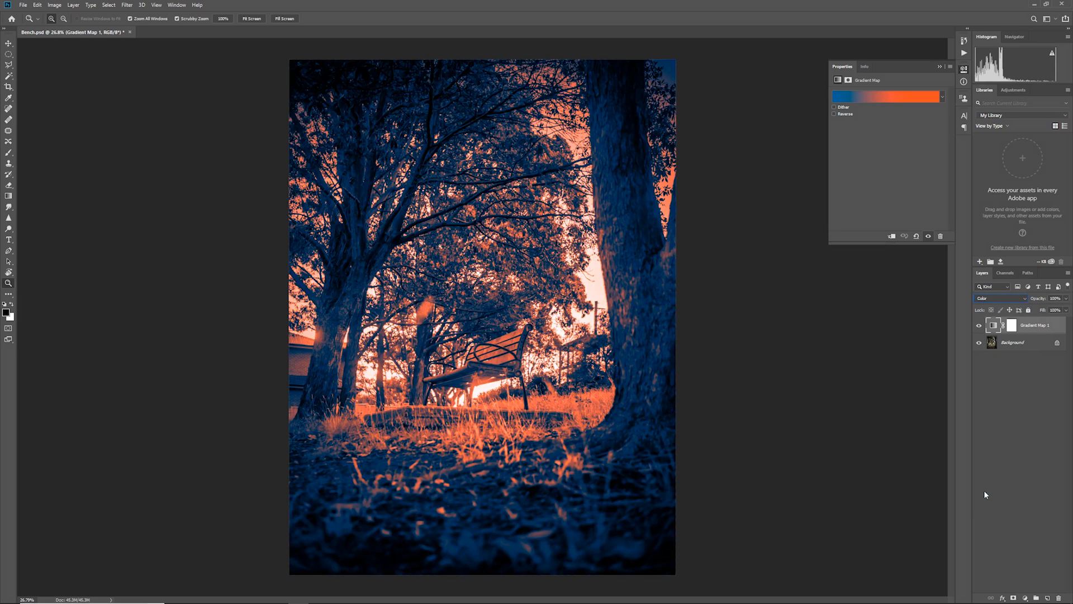
pyautogui.moveTo(522, 337)
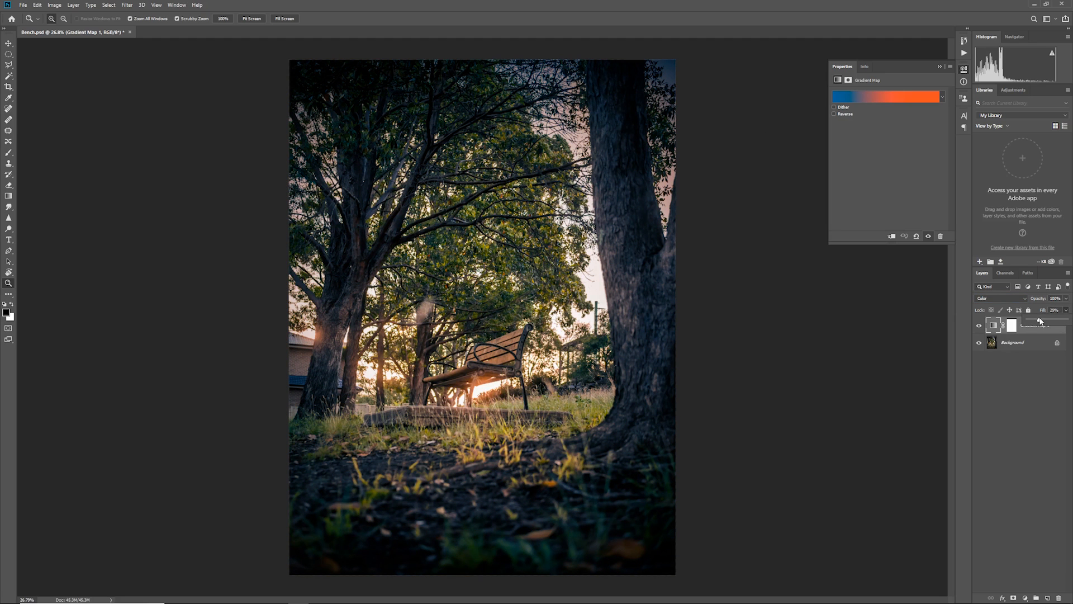
# Lower the Gradient Map 1 layer's Fill to about 20%.
pyautogui.click(978, 326)
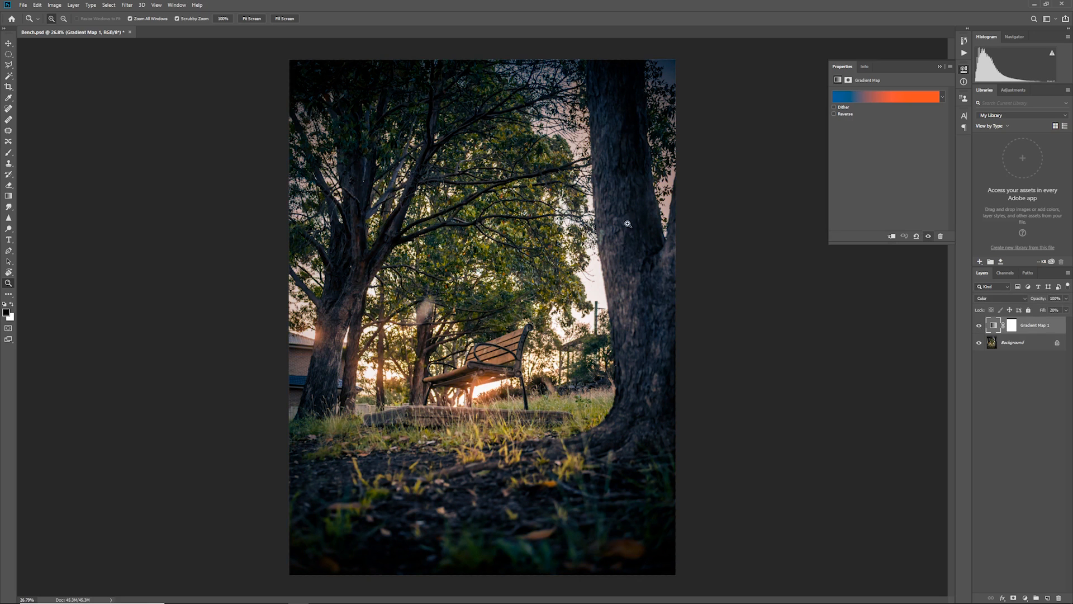
pyautogui.moveTo(630, 312)
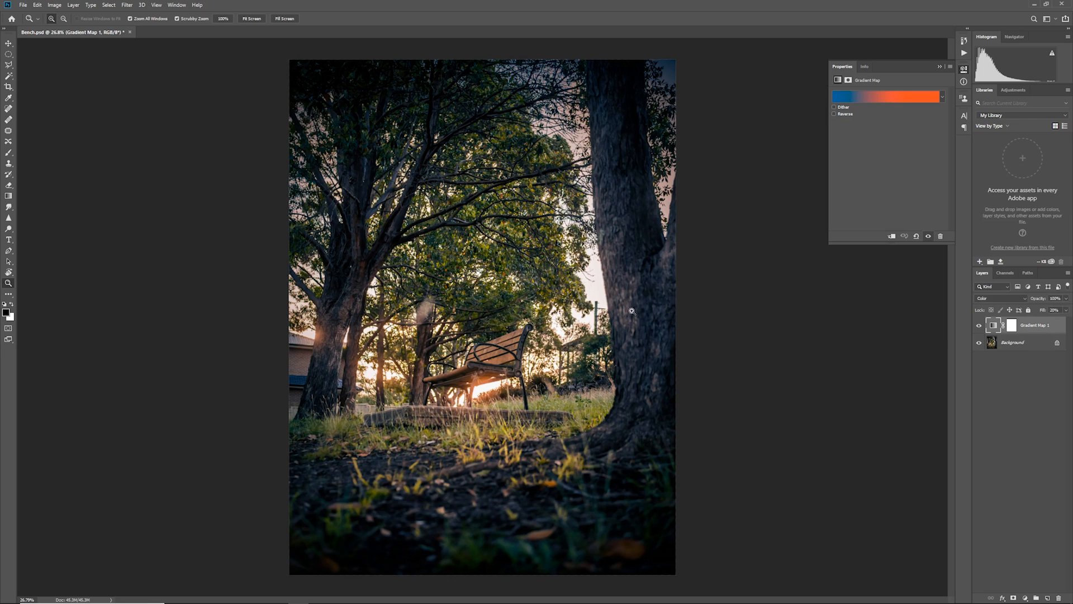